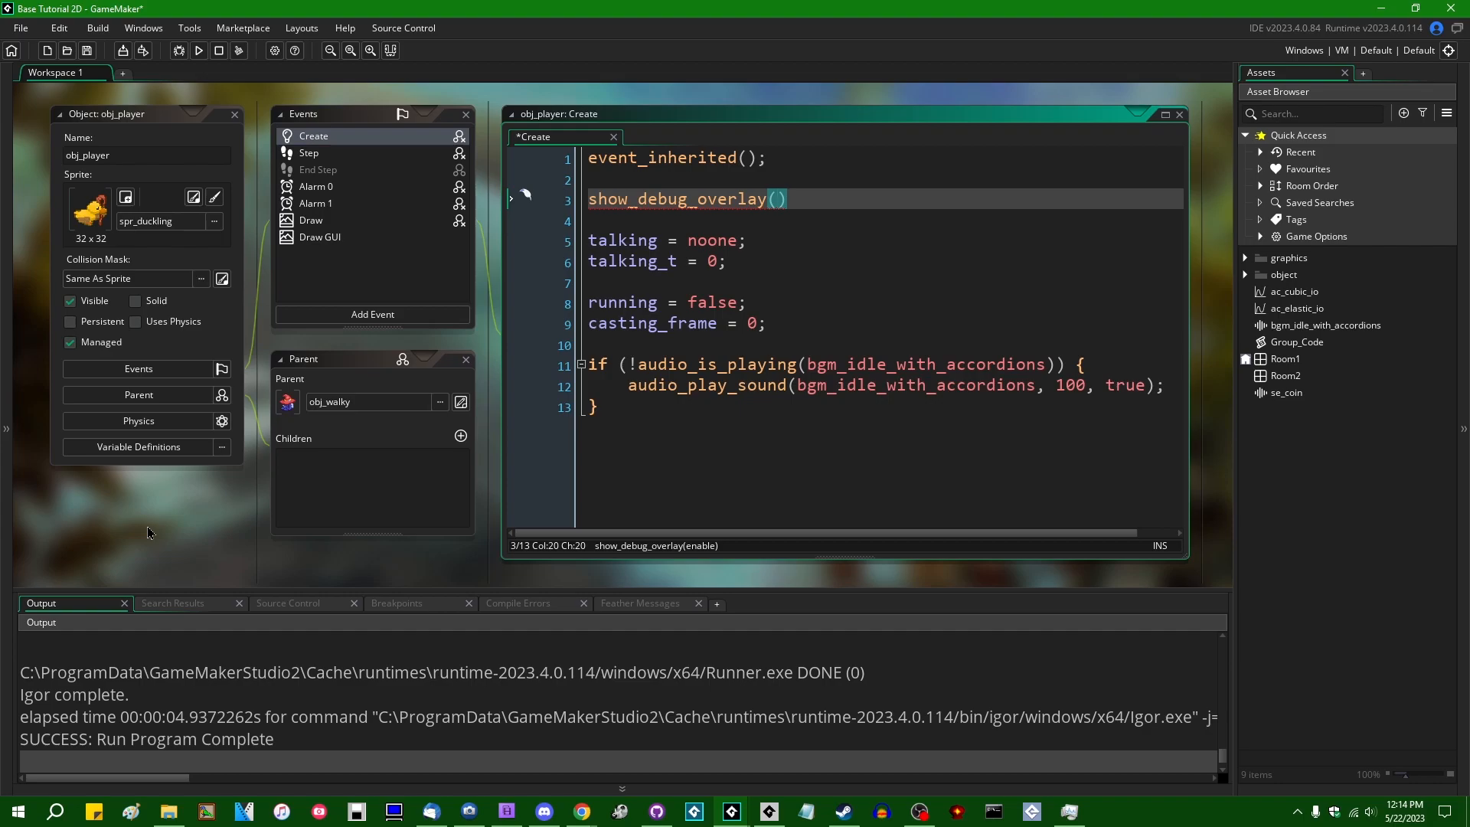
Make obj_player's Create event call show_debug_overlay(true) and run the project
type("true")
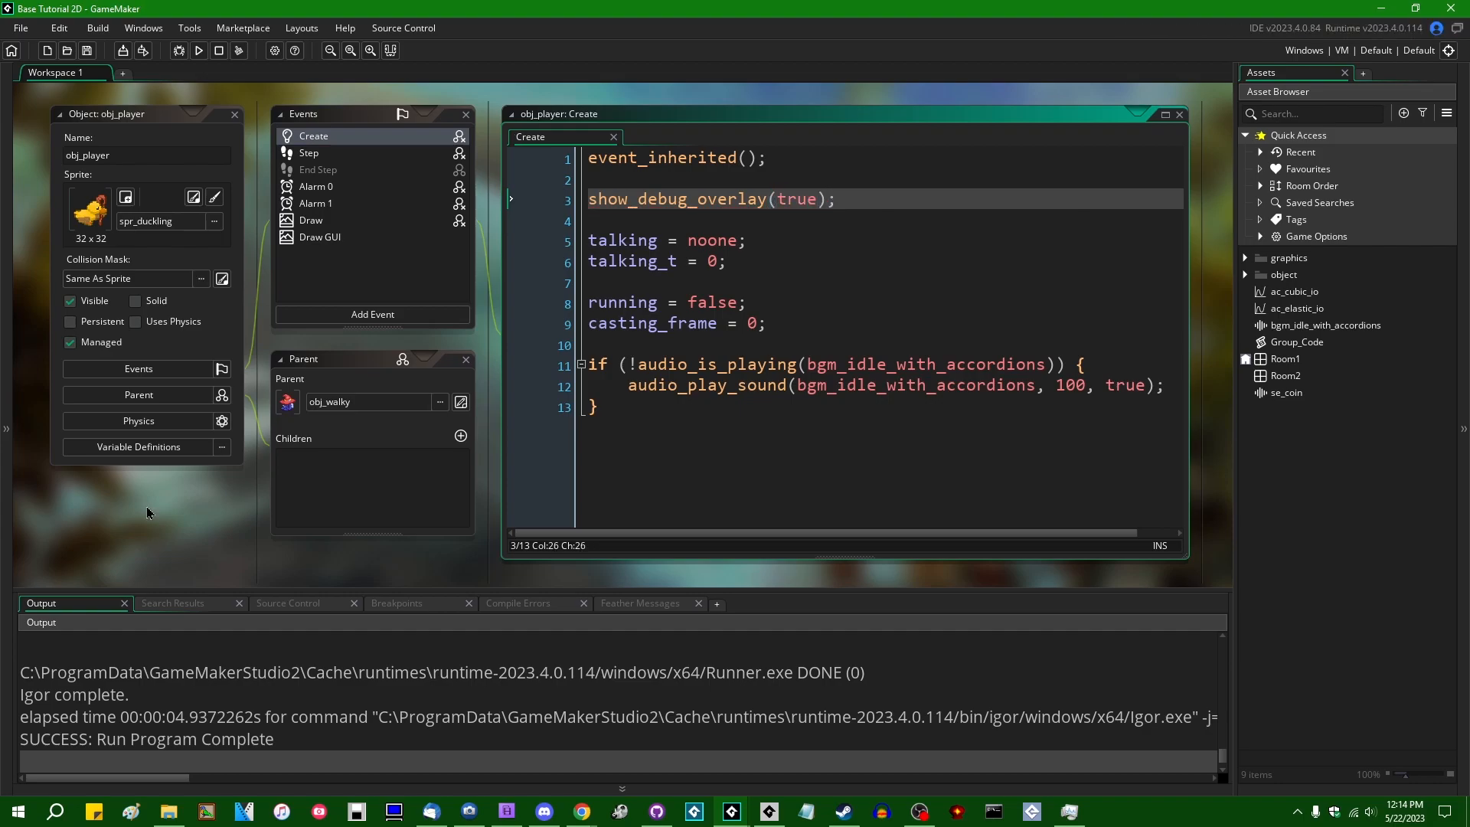
mouse_move(338, 203)
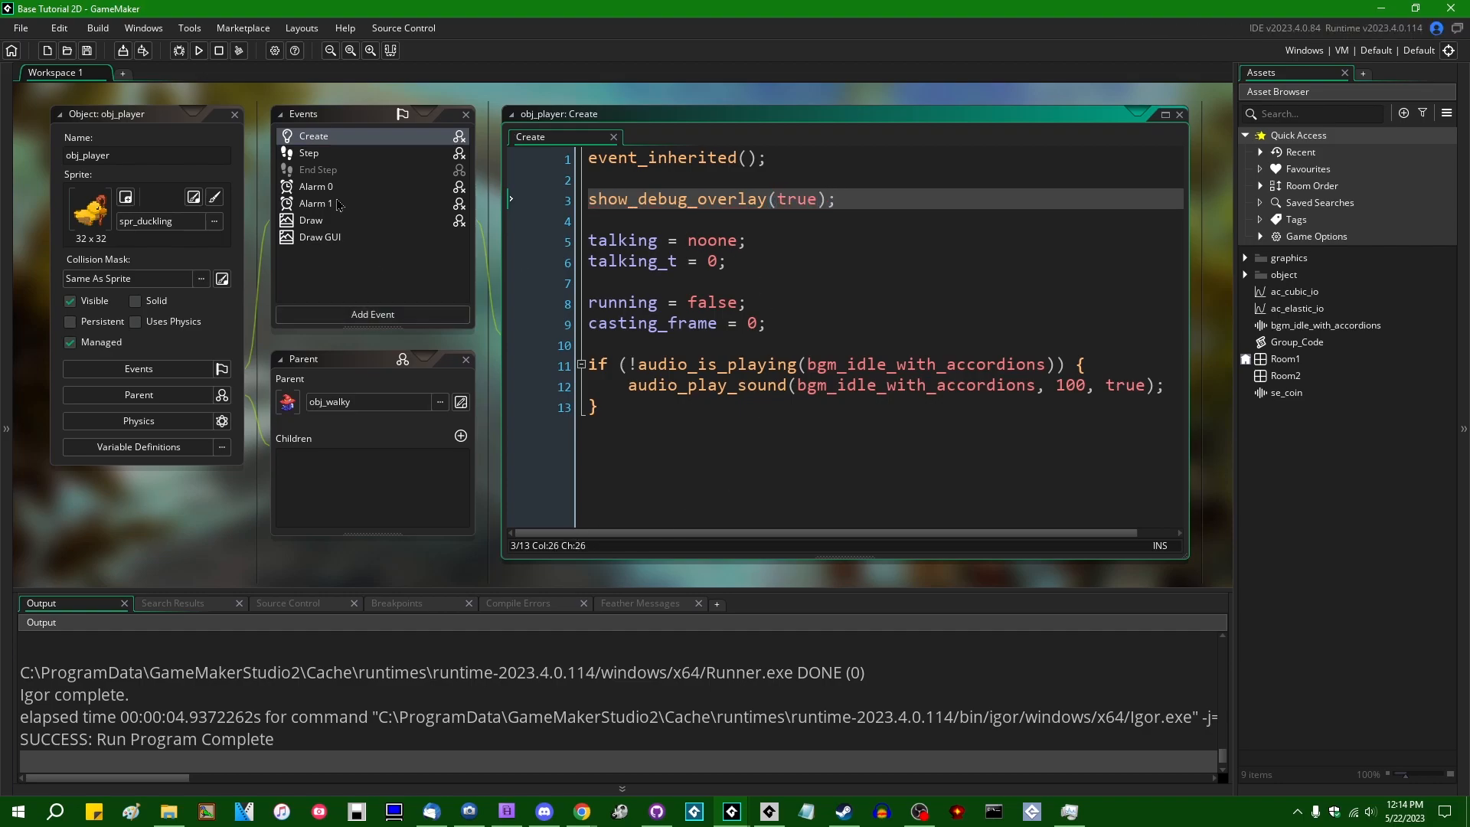
left_click(198, 51)
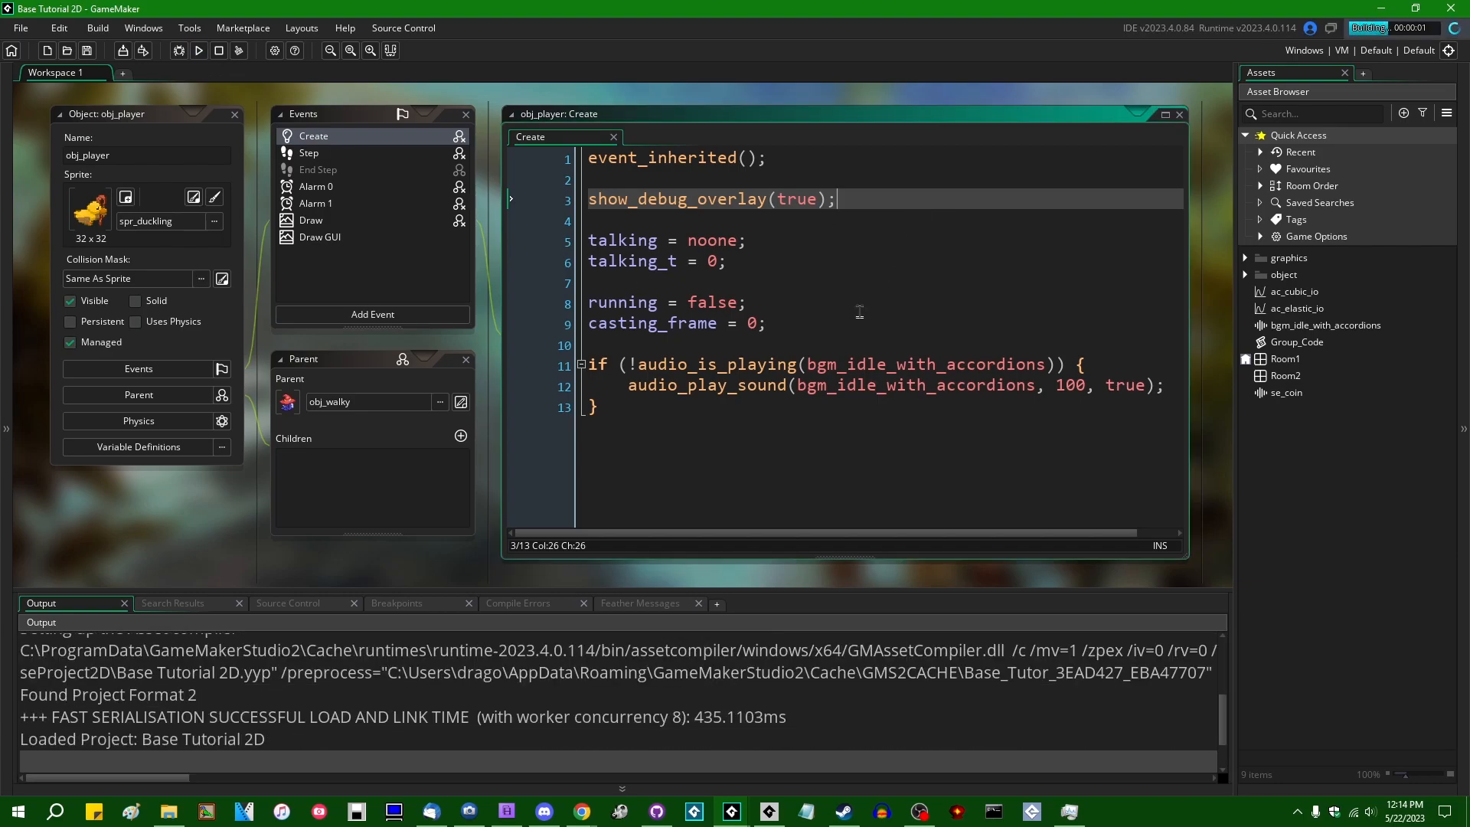
Run the Base Tutorial 2D game so the duckling scene shows the FPS readout
left_click(197, 51)
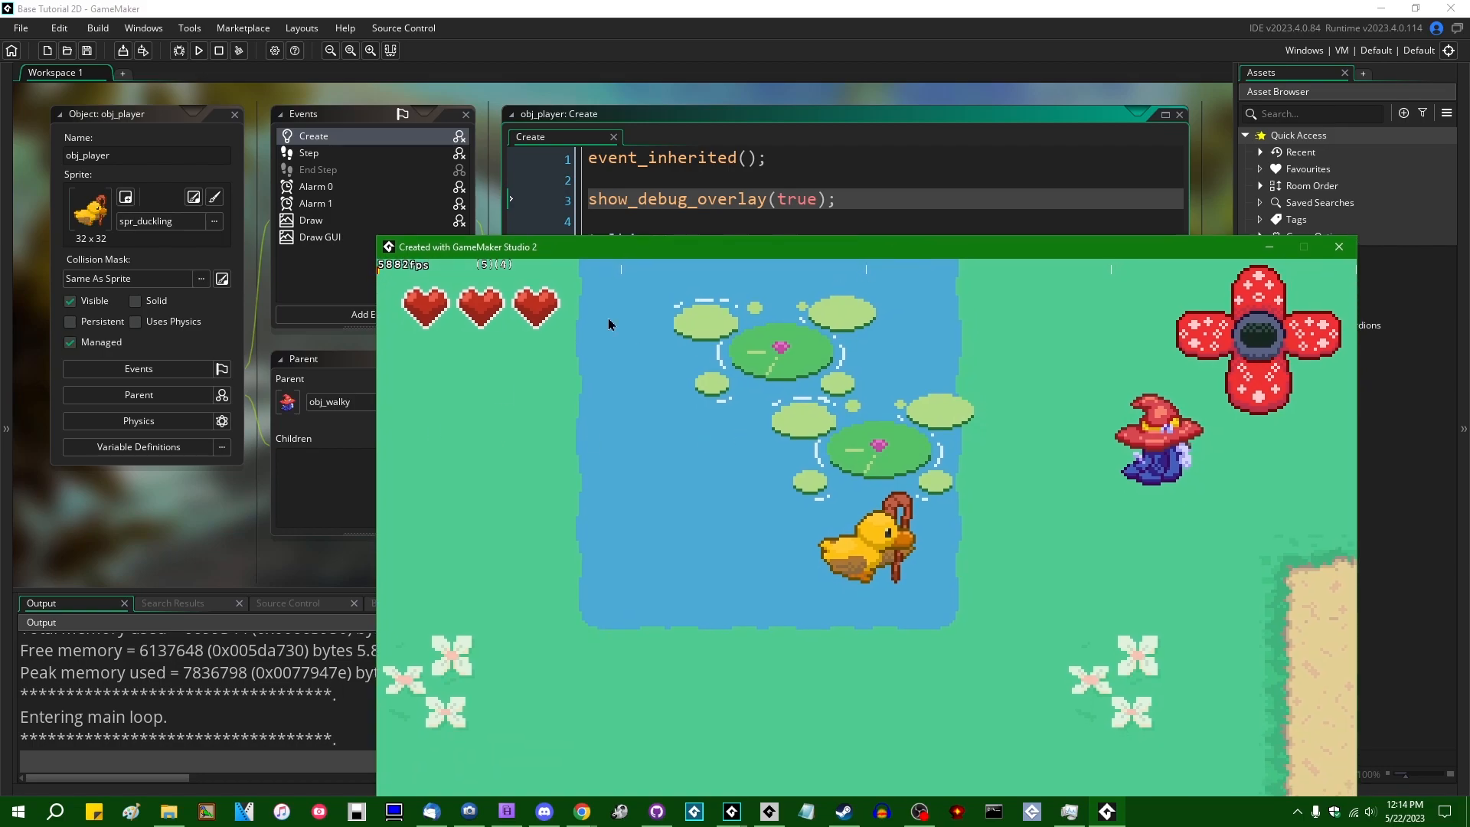
mouse_move(1225, 662)
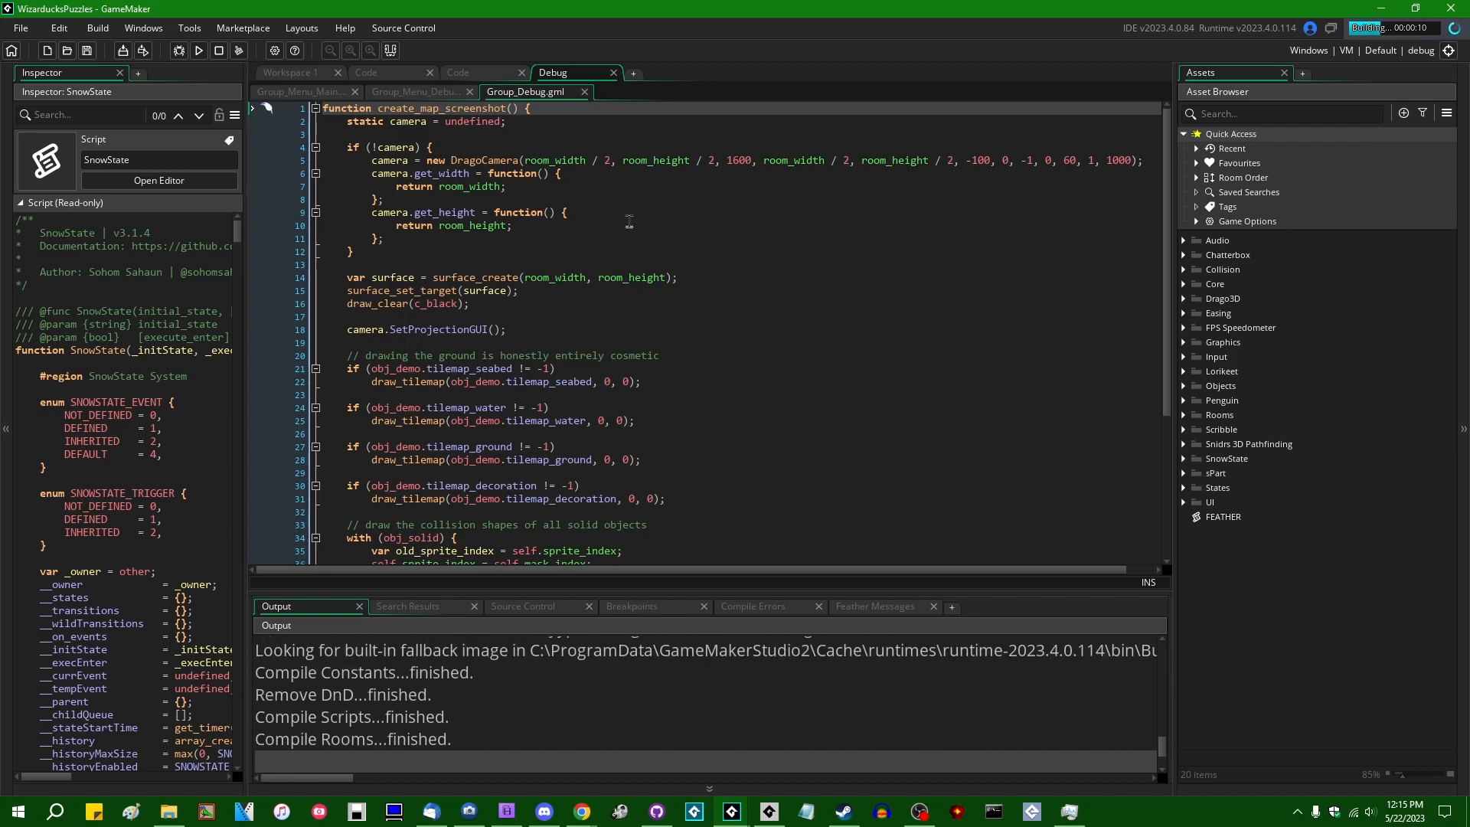
Run the Wizarducks Puzzles project and reach its settings menu at Visual Tweaks
left_click(198, 50)
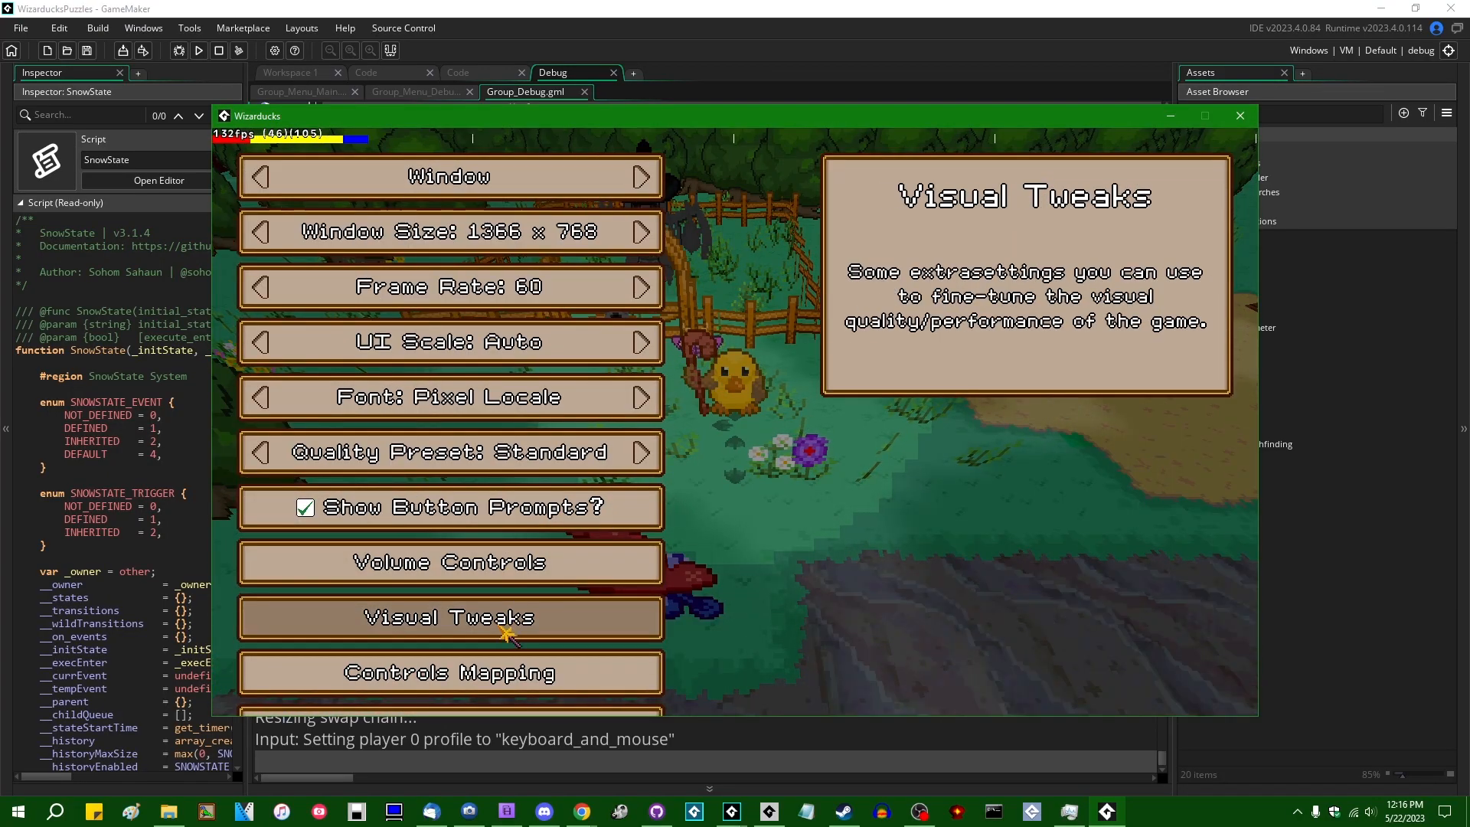
Raise Flower Density to 200% in Visual Tweaks and resume gameplay
left_click(449, 617)
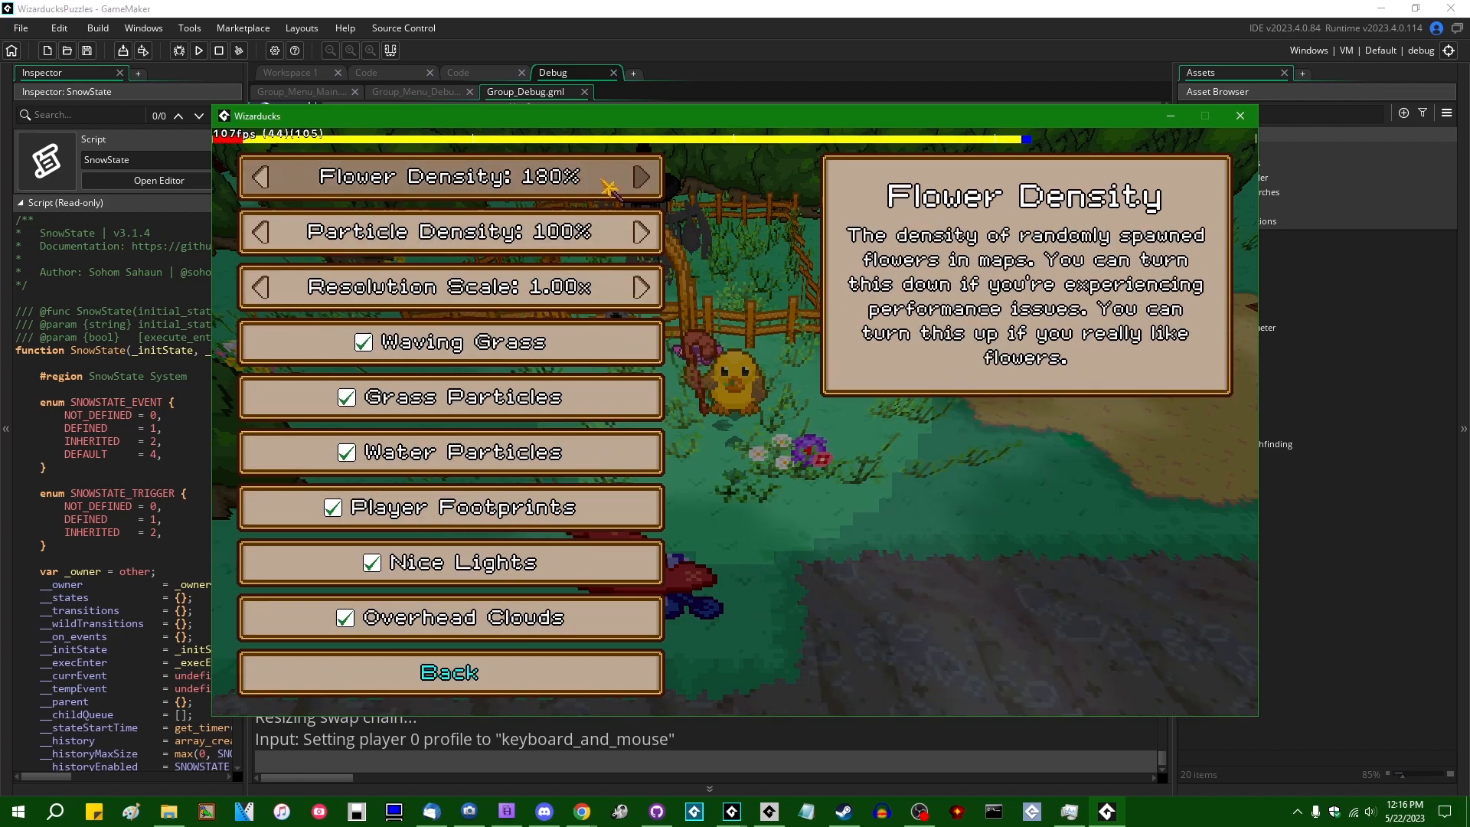
left_click(642, 176)
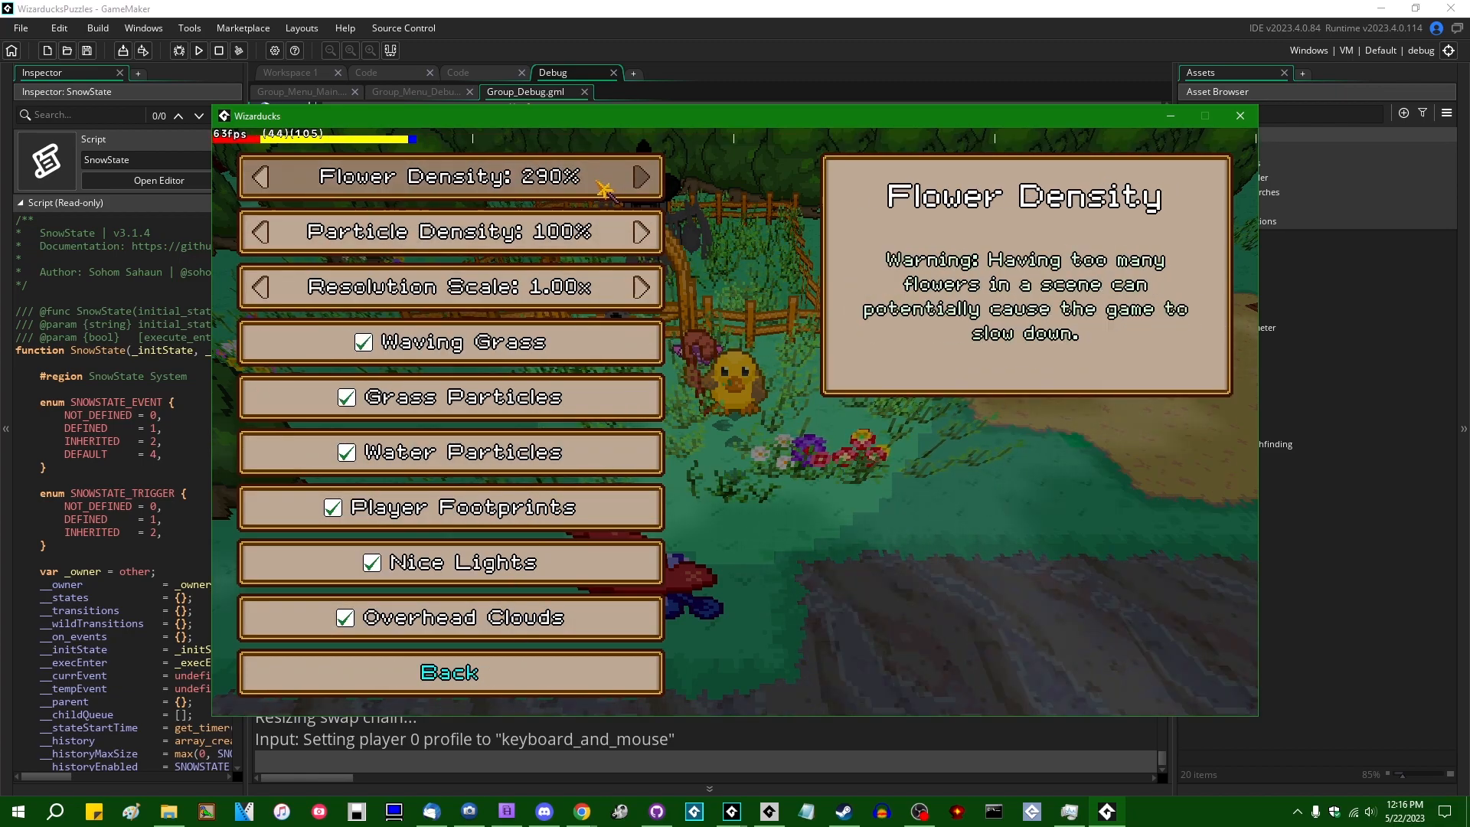
left_click(449, 672)
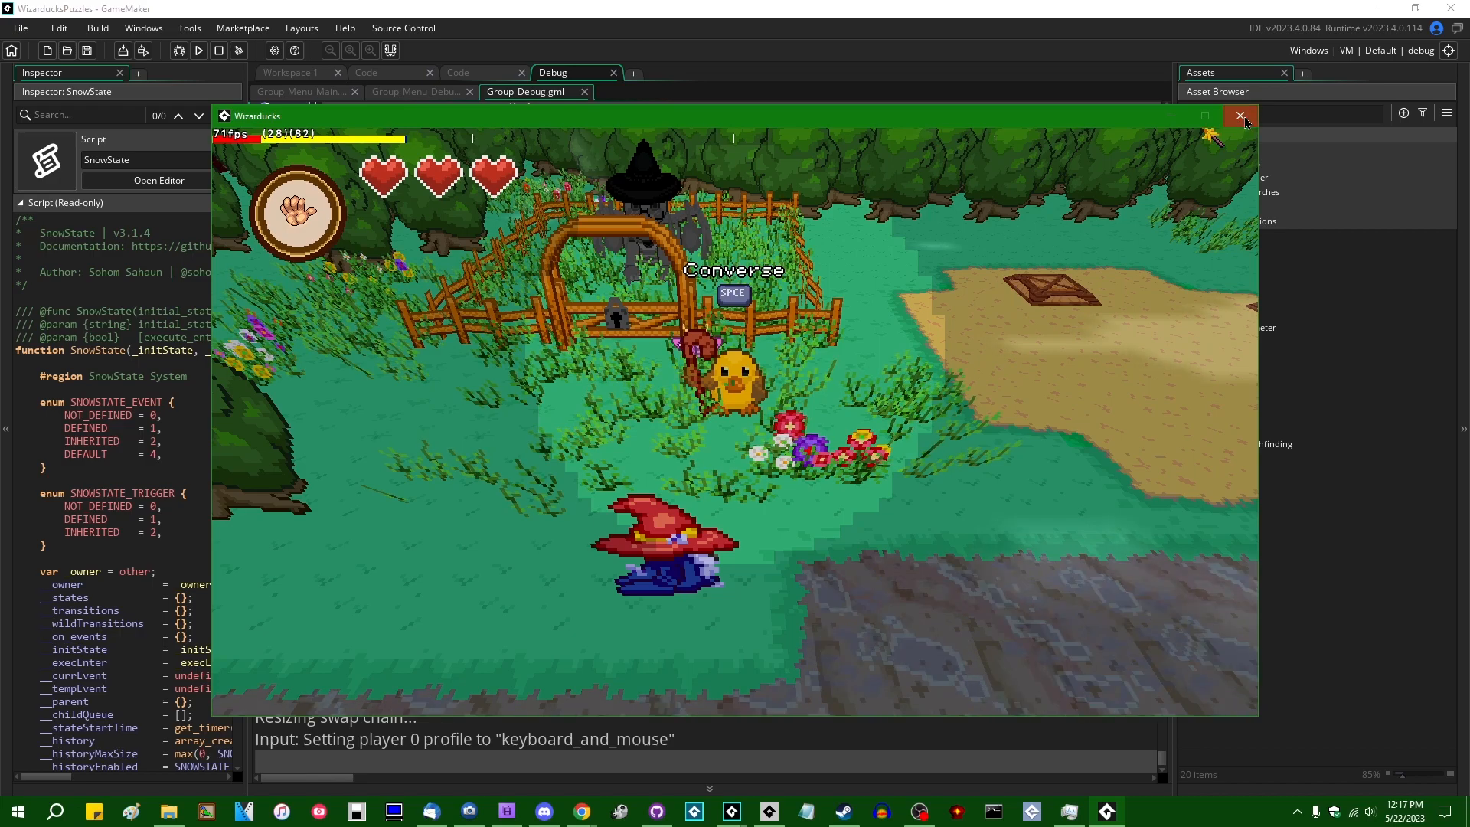
Close the Wizarducks game, exit that IDE, and select WizarducksPuzzles on the Beta start page
left_click(1241, 115)
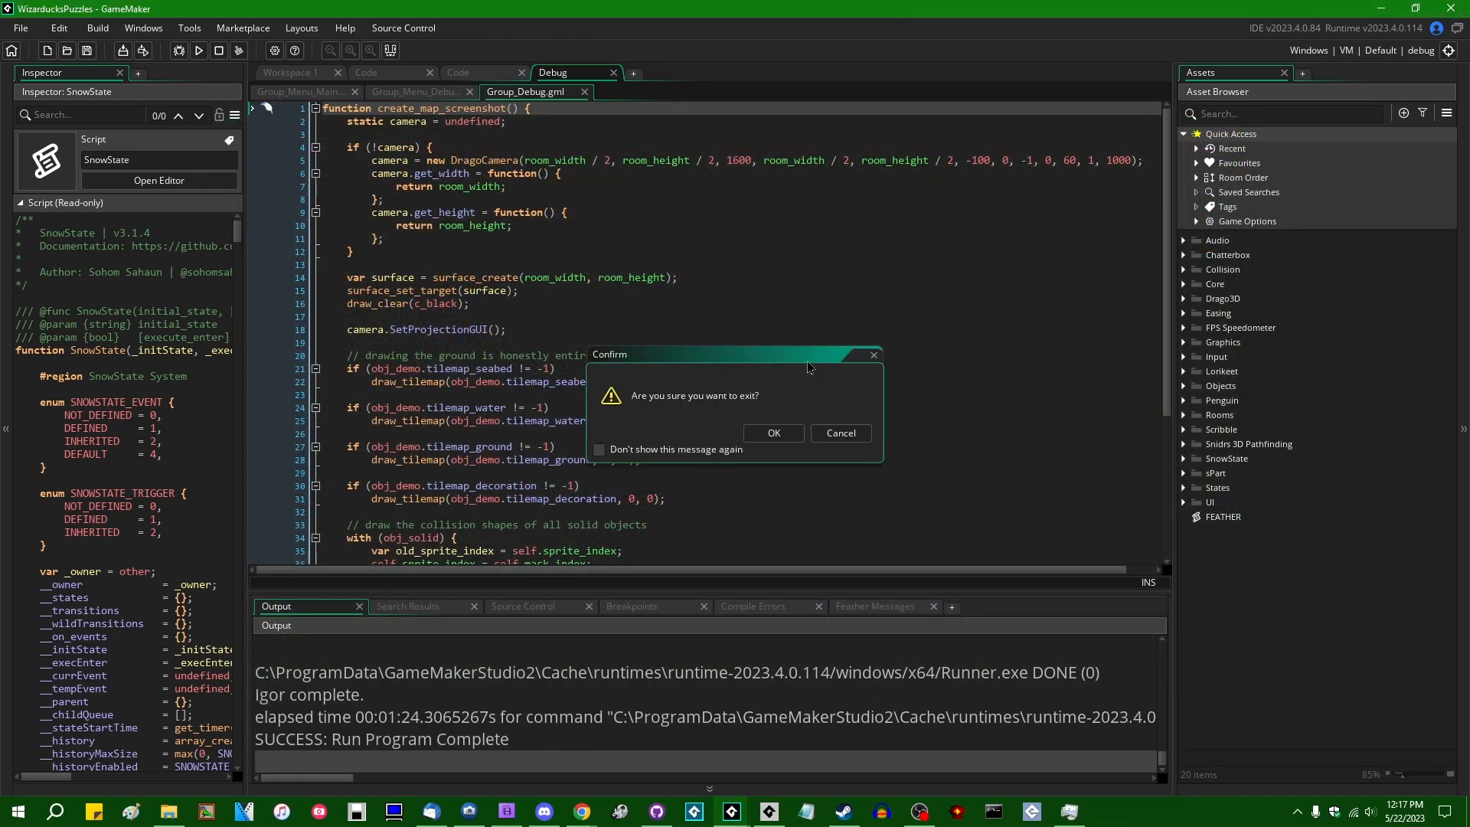
left_click(772, 431)
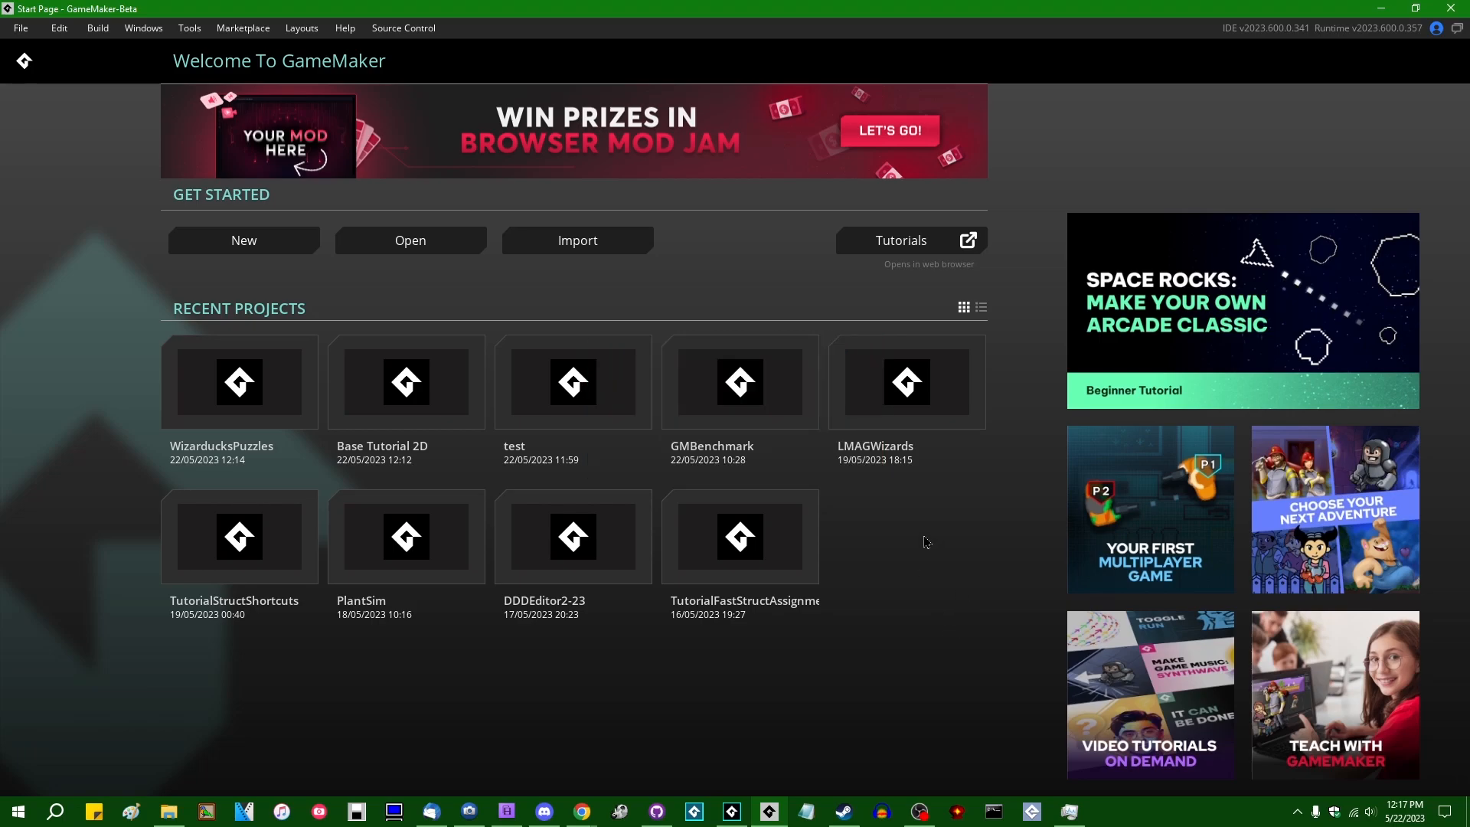
left_click(239, 381)
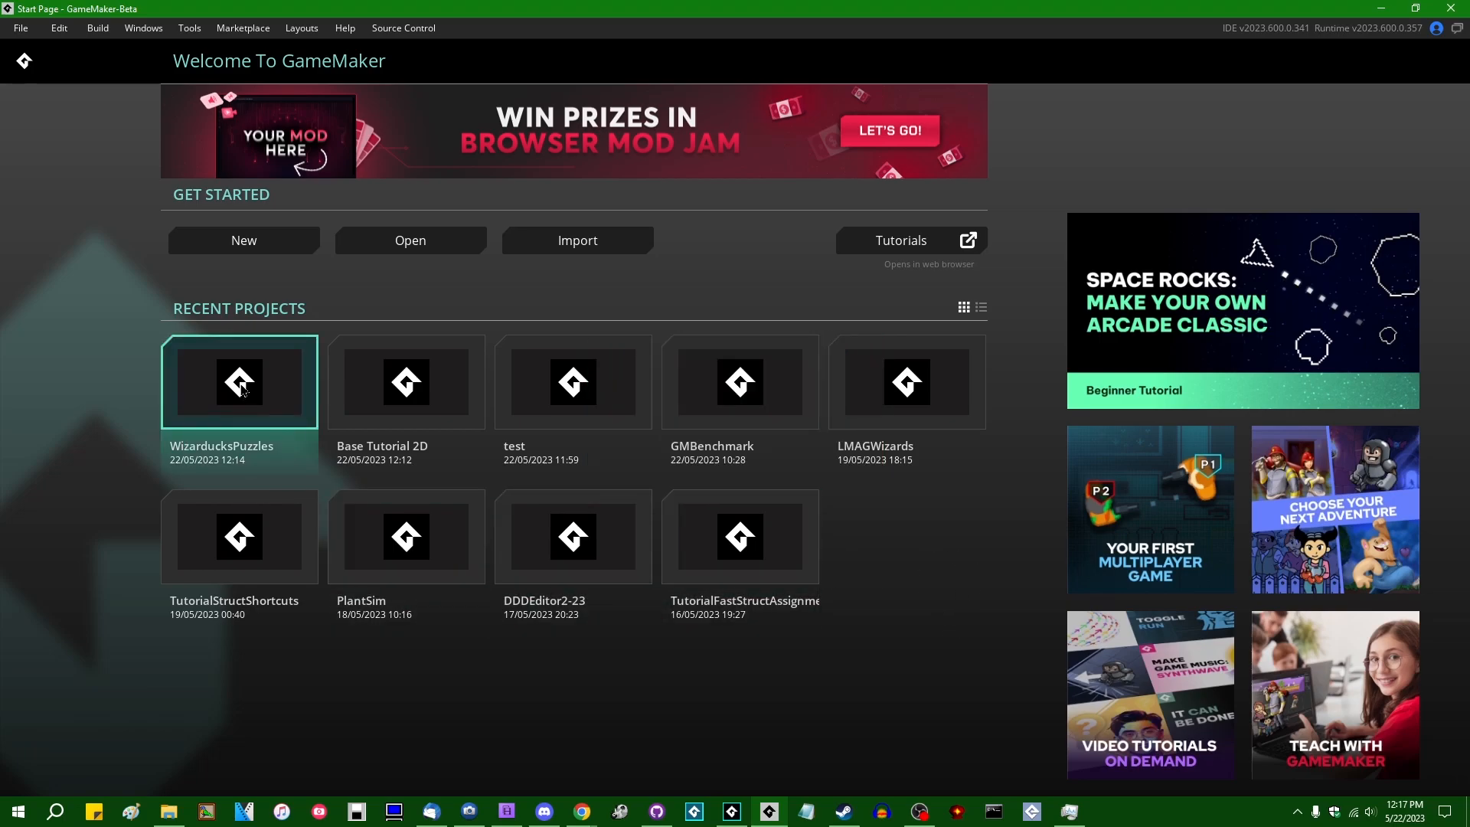
Open the WizarducksPuzzles project in GameMaker Beta, showing obj_demo's event code
double_click(239, 381)
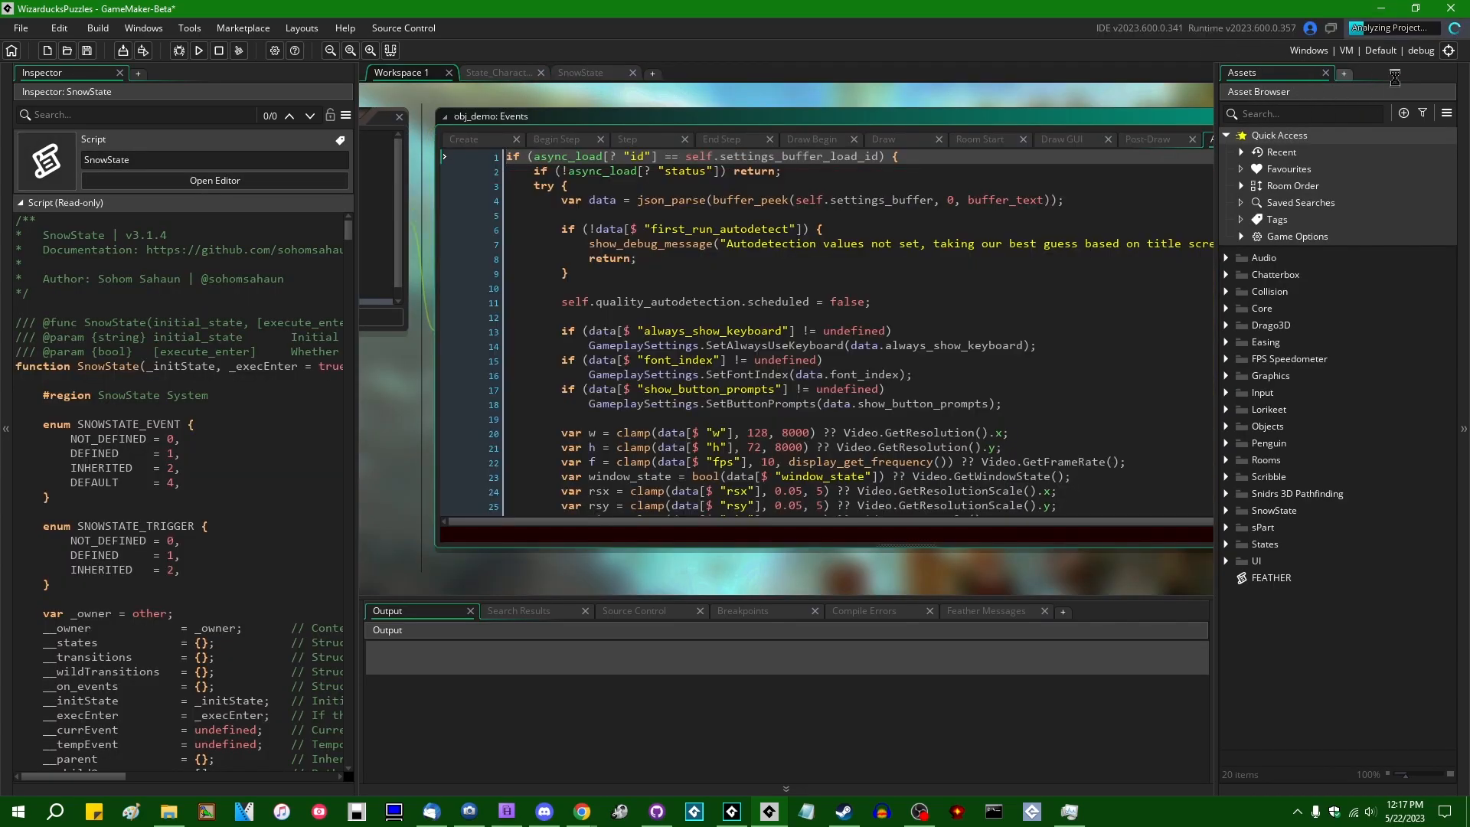
left_click(985, 611)
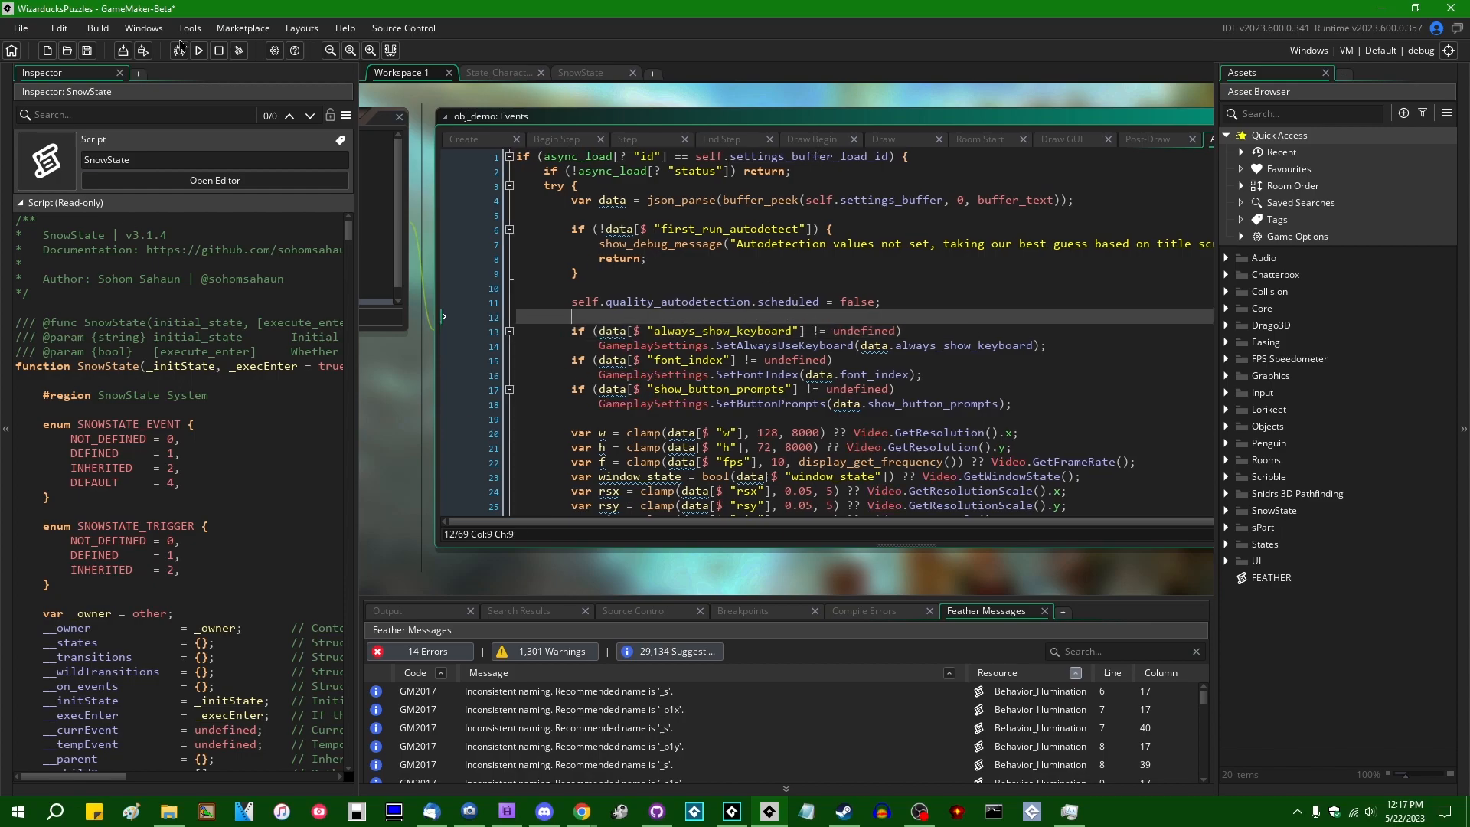
mouse_move(197, 50)
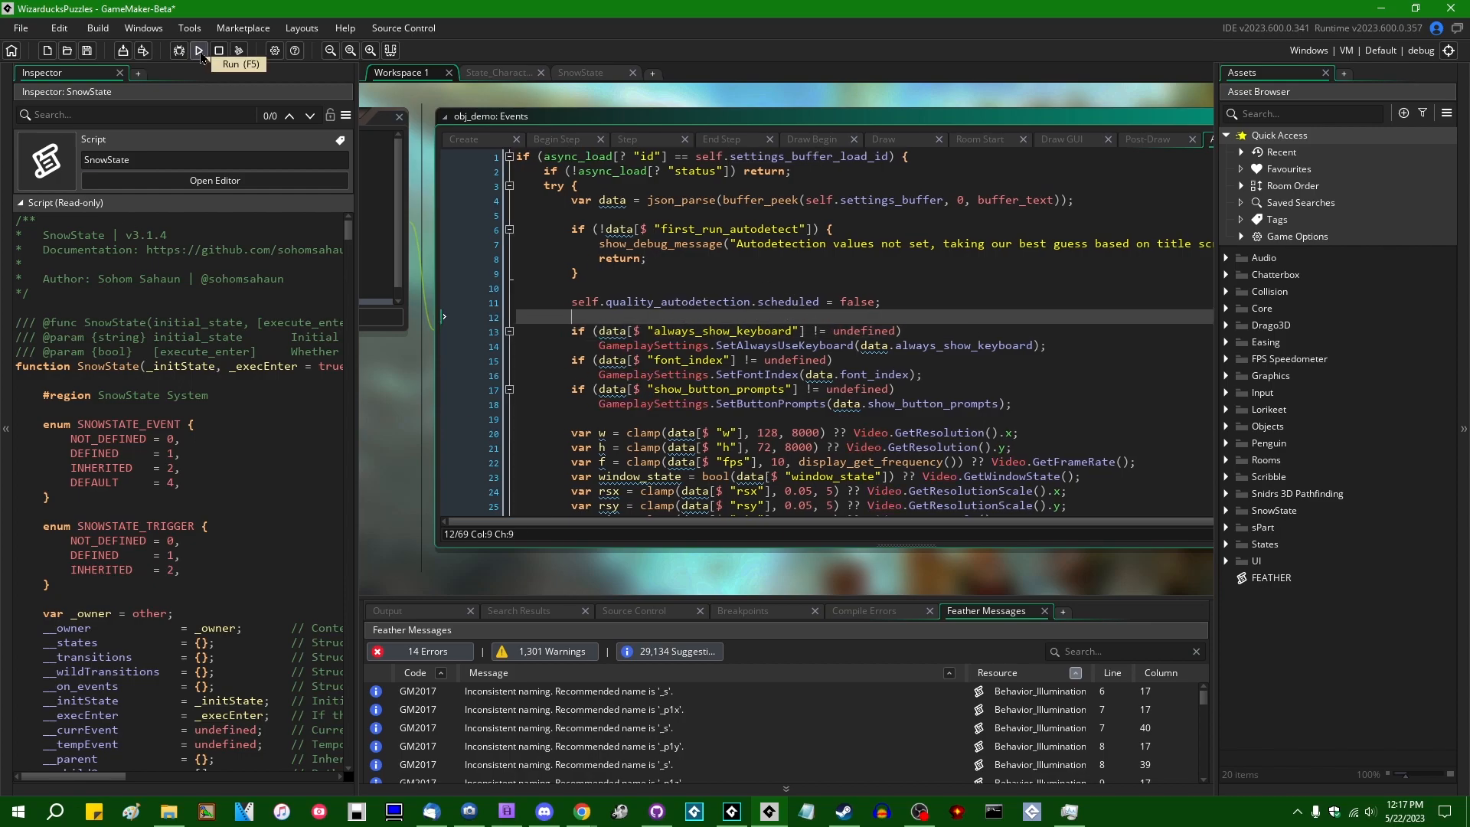
Run Wizarducks from the Beta build with the FPS history graph overlay showing about 88 fps
left_click(197, 50)
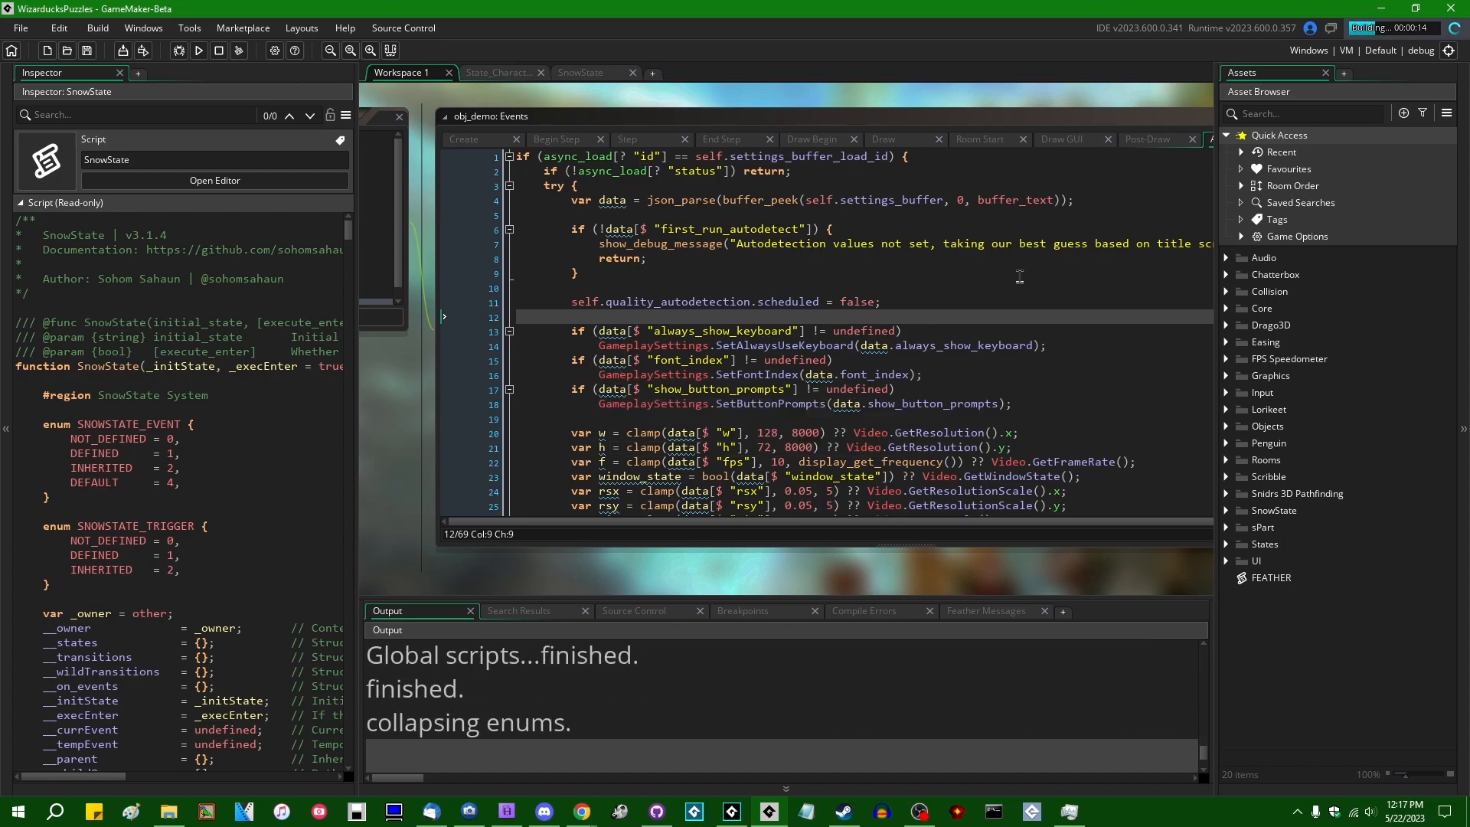
left_click(198, 51)
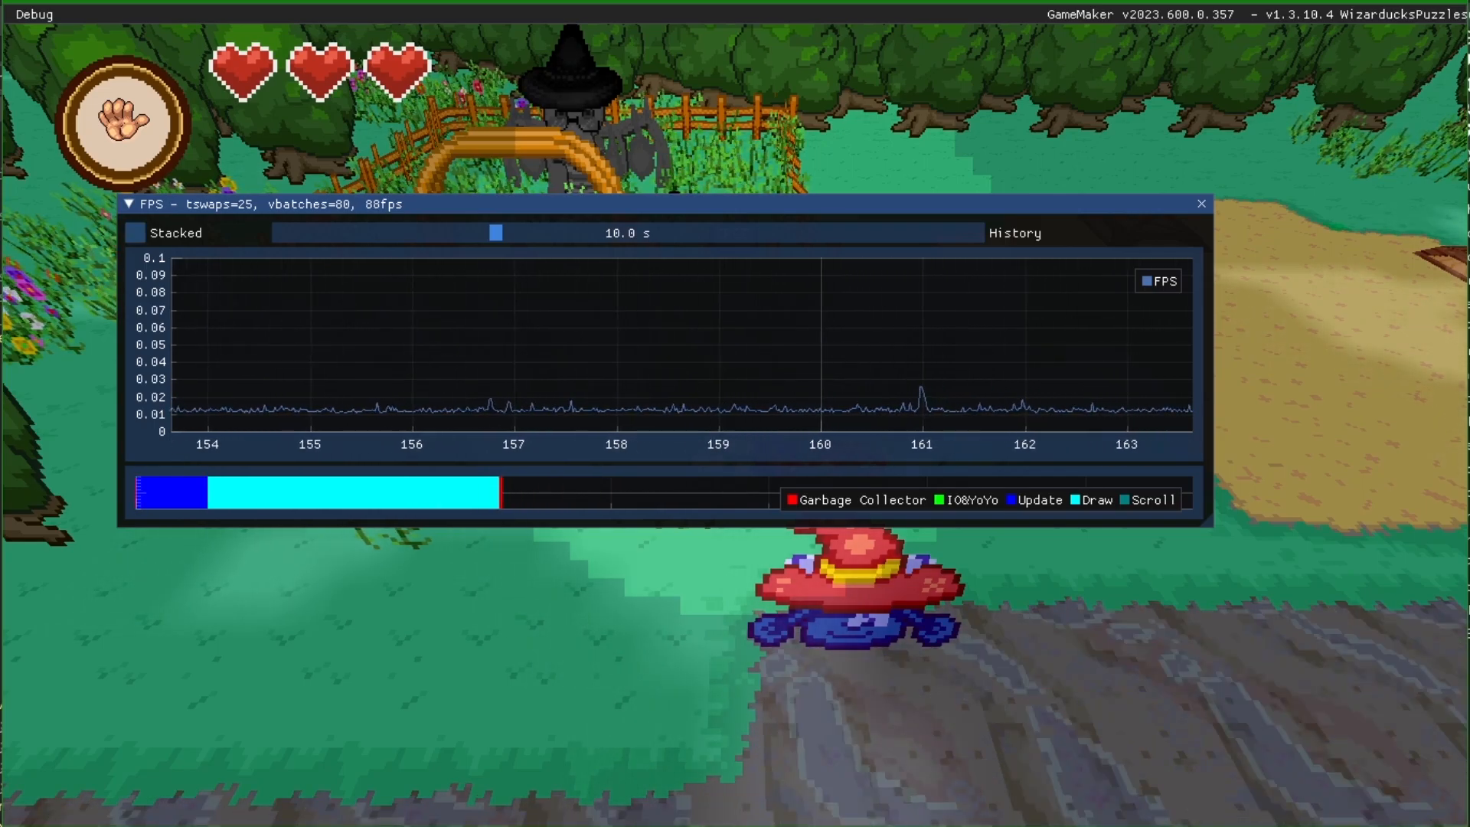
Stop the running game and return to obj_demo's event code in the IDE
left_click(135, 233)
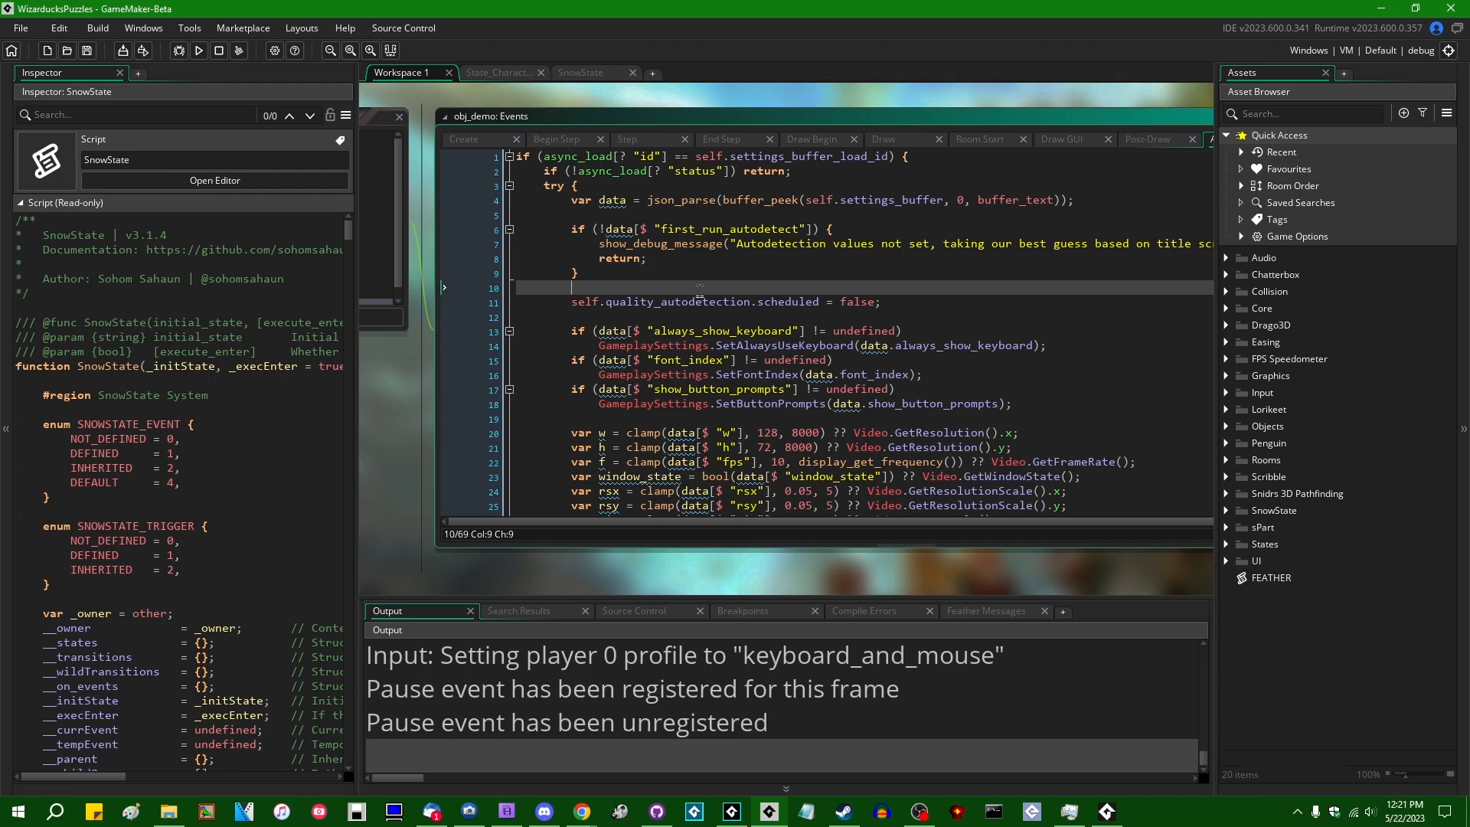
Add a window_set_cursor call on line 10 of obj_demo's event and run the game again
type("window_set_curosr")
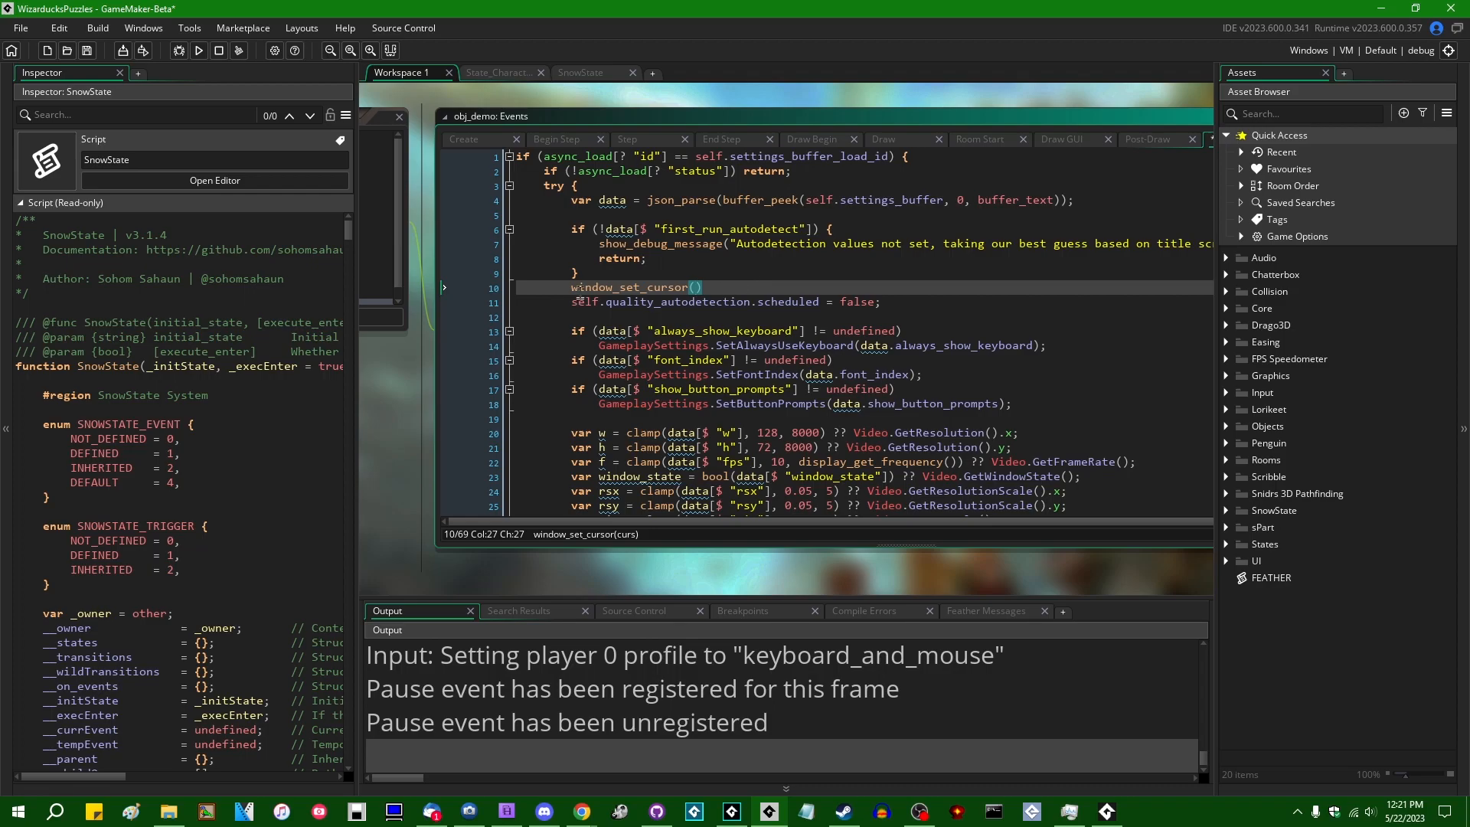
left_click(198, 50)
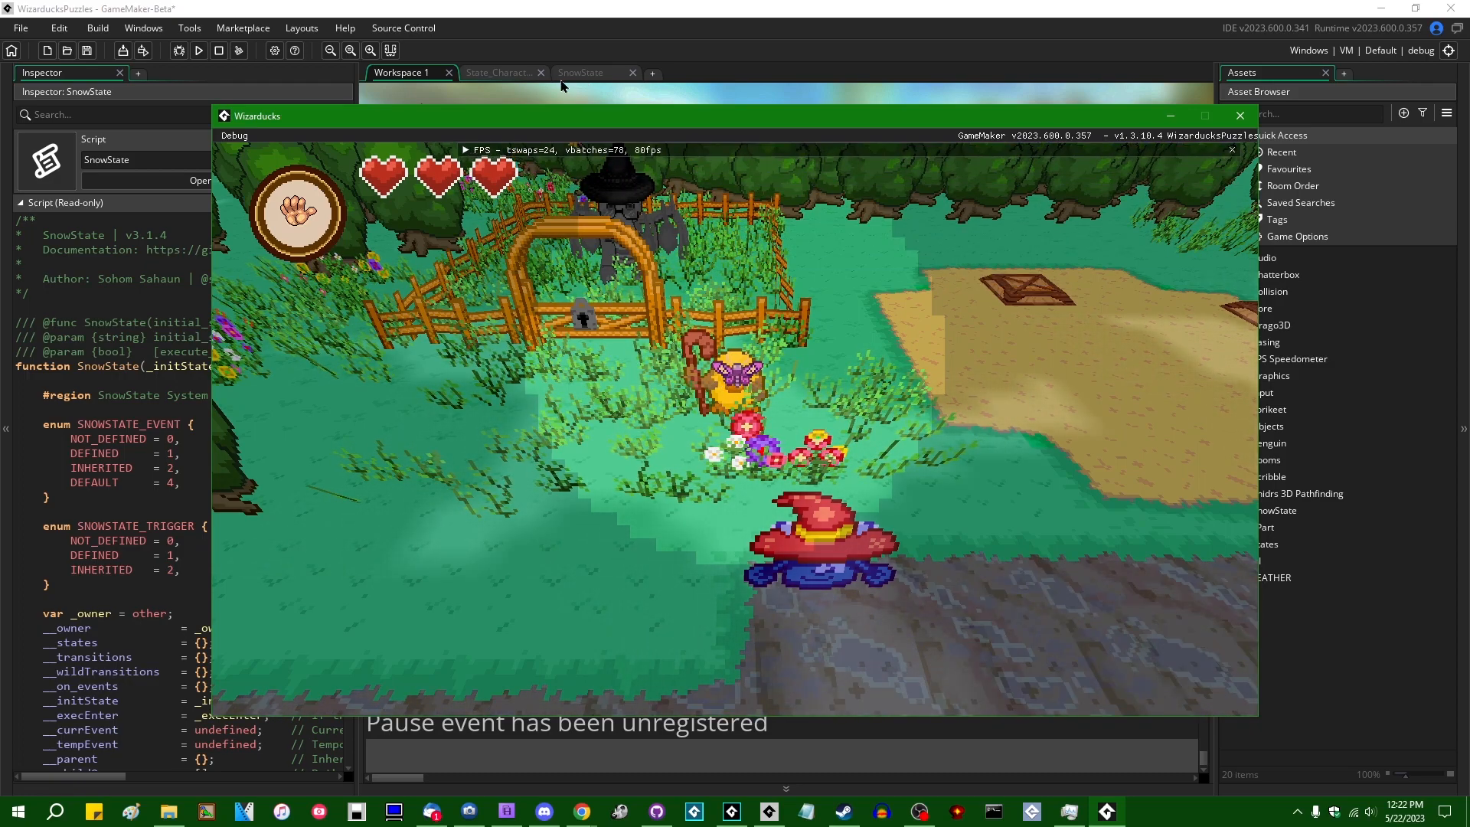
Show the Audio mixer debug window, abort the run after the code error, and start a fresh build
left_click(233, 135)
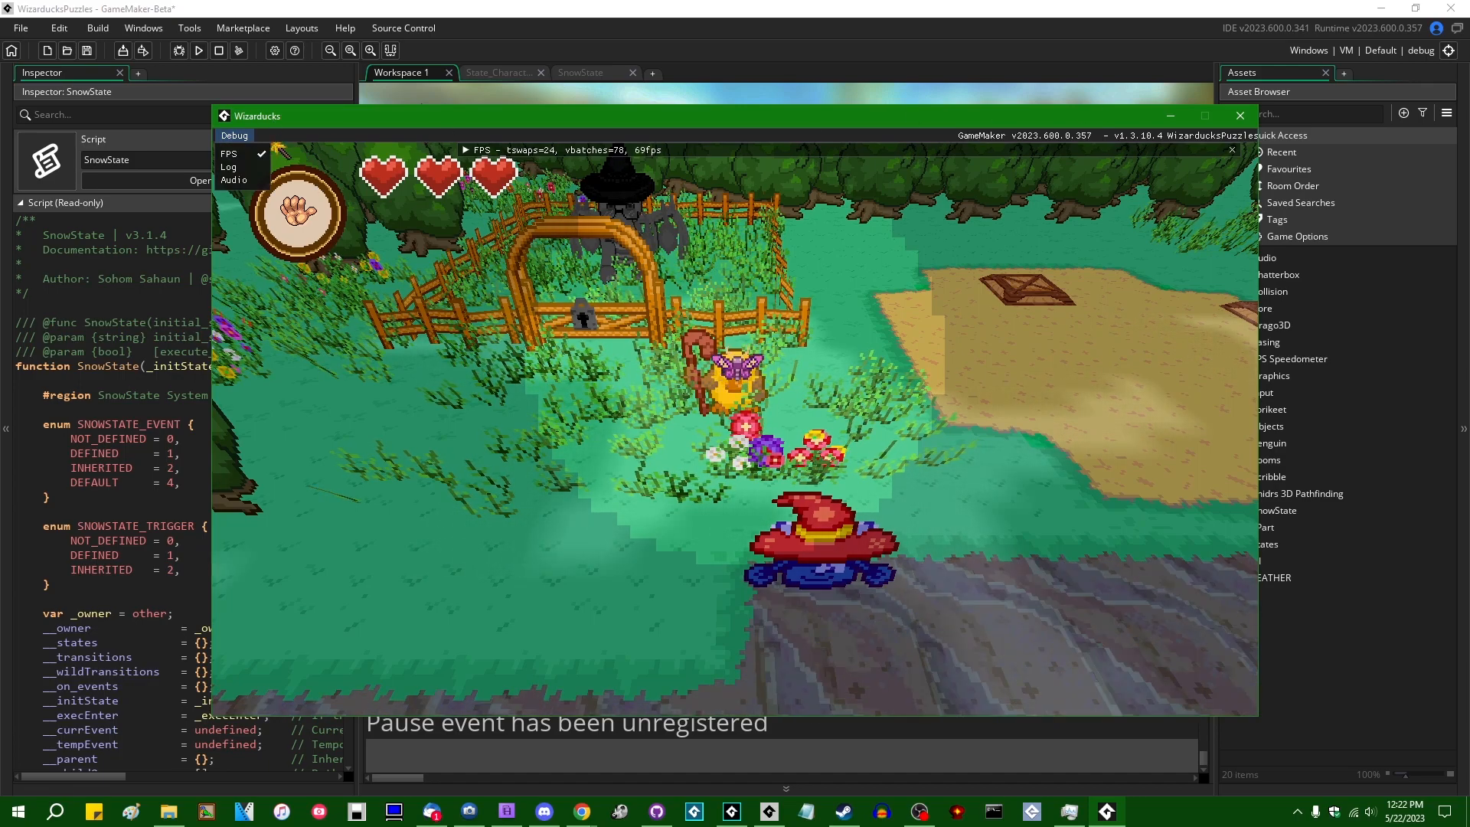
left_click(228, 167)
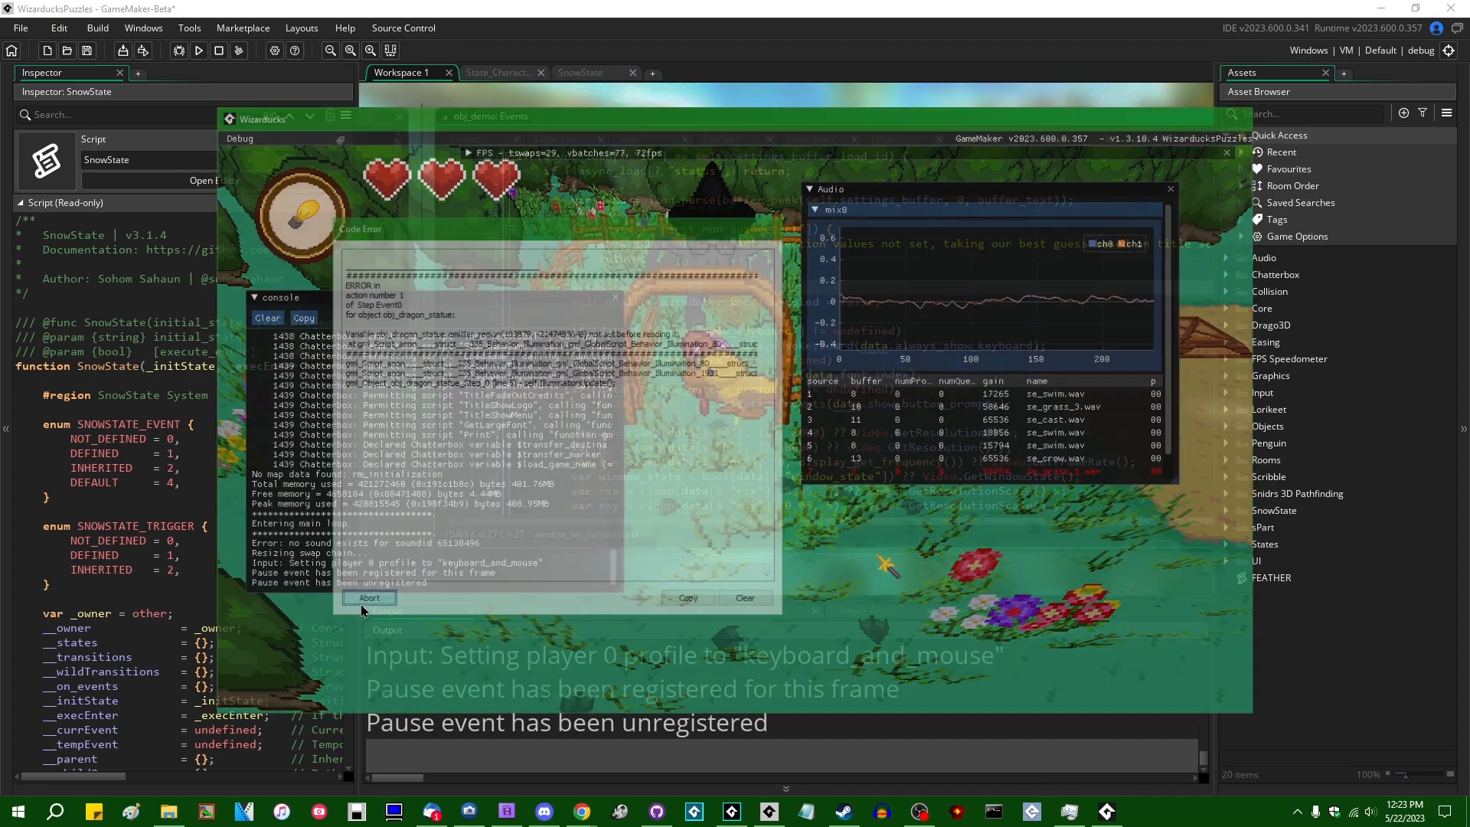
left_click(369, 599)
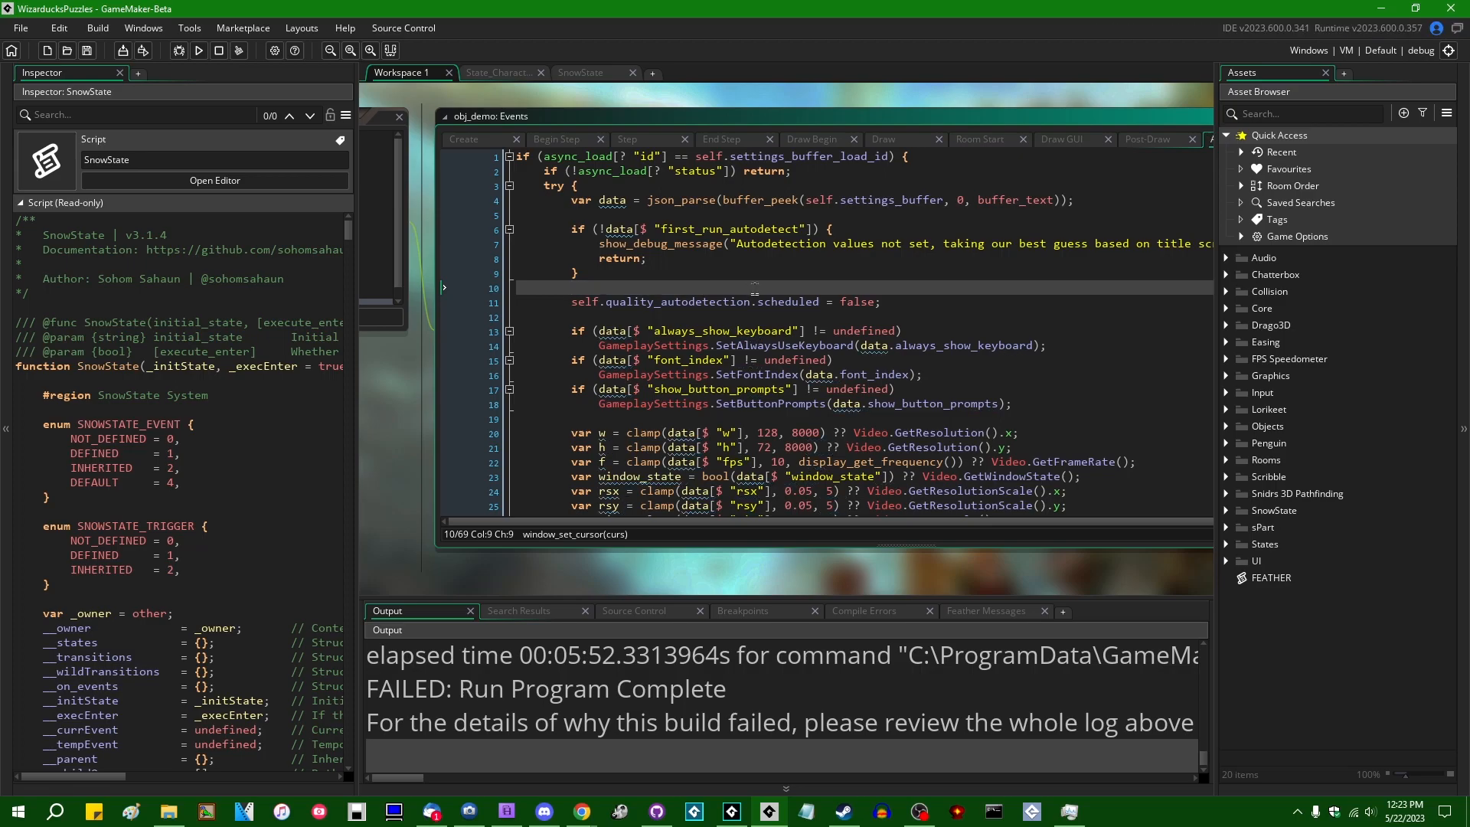
left_click(197, 50)
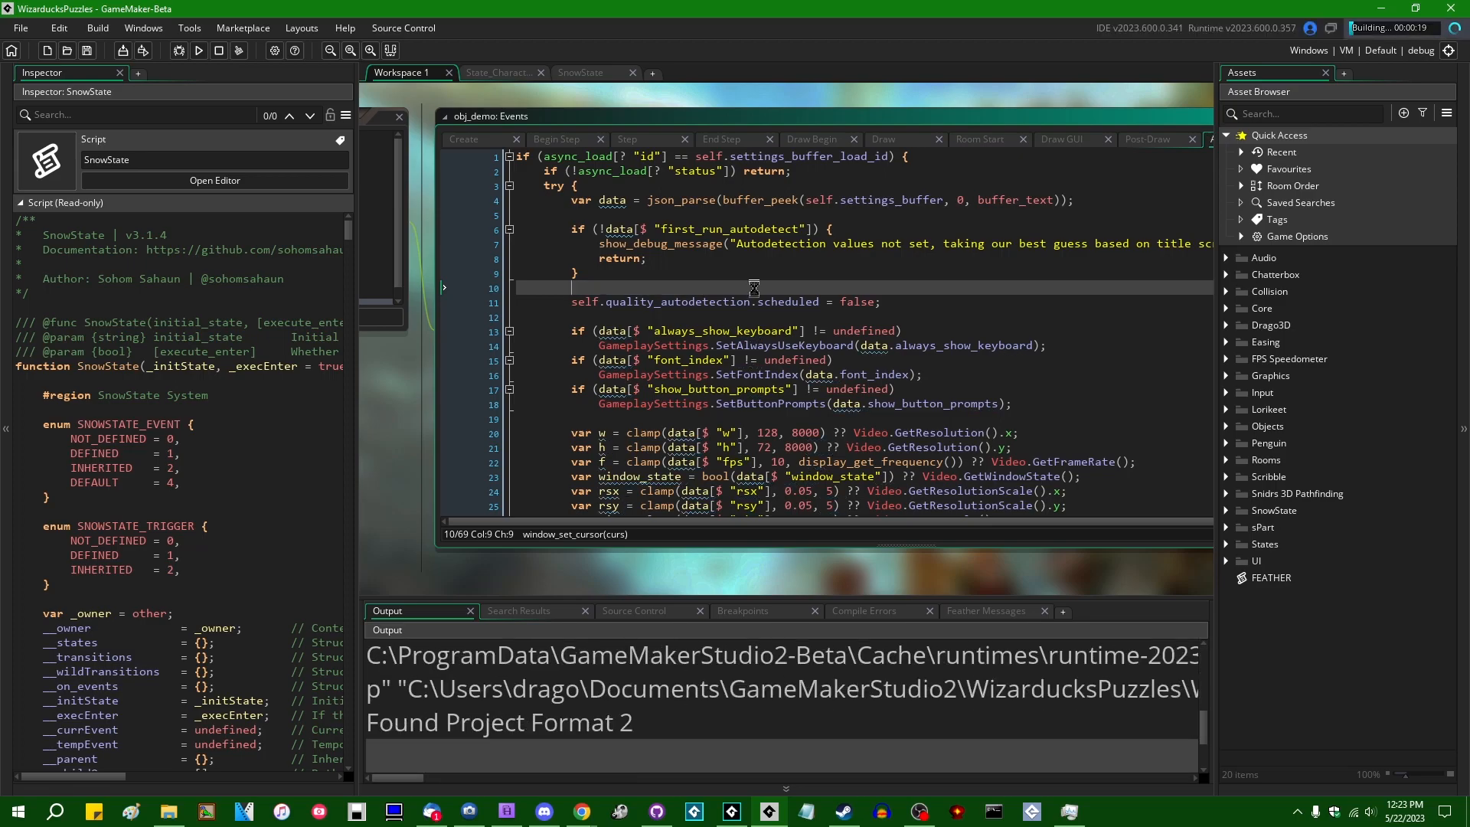
Bring up the rebuilt Wizarducks game with its console log and audio mixer debug windows
left_click(198, 50)
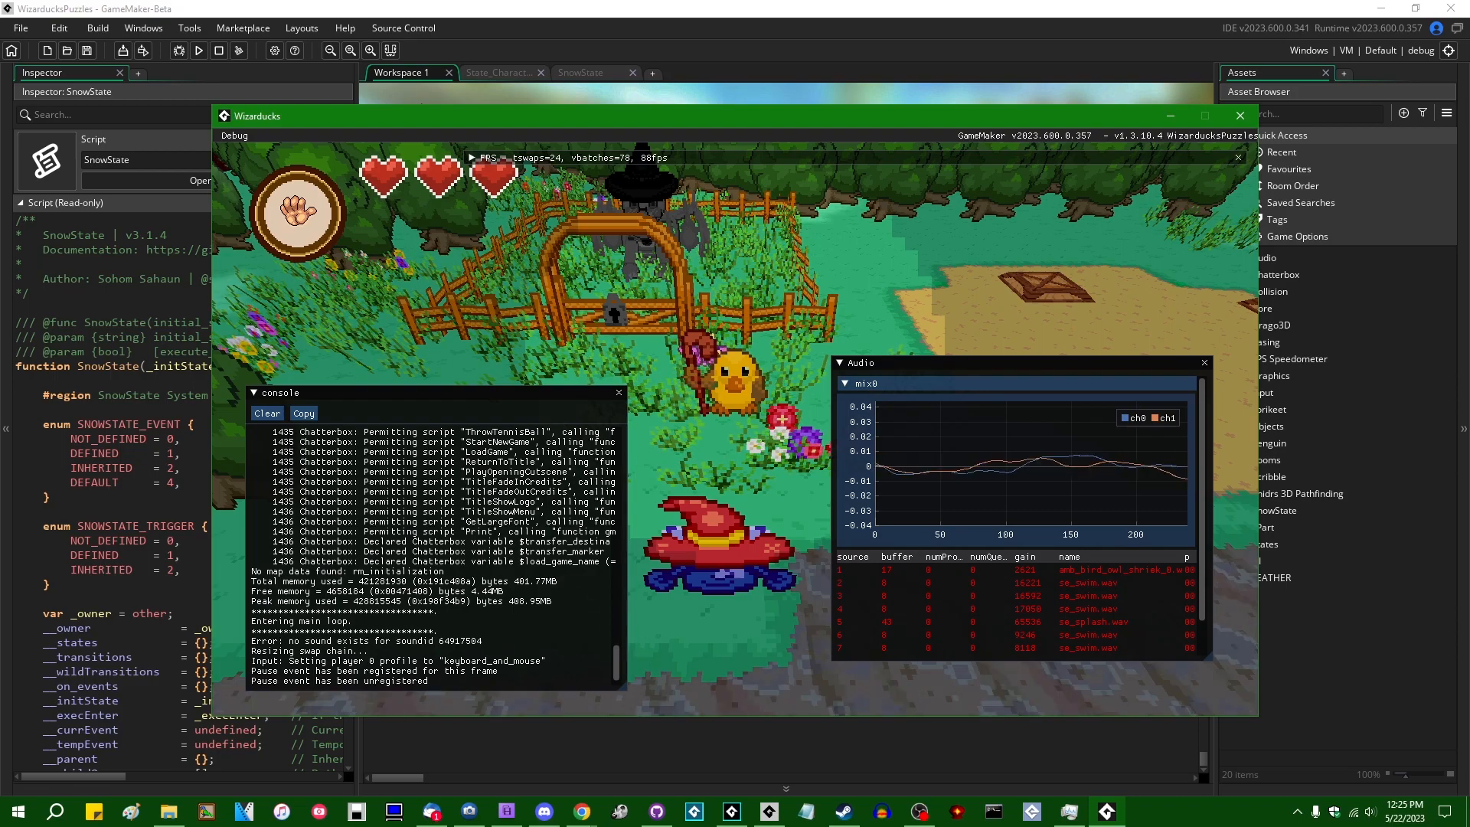
left_click(232, 135)
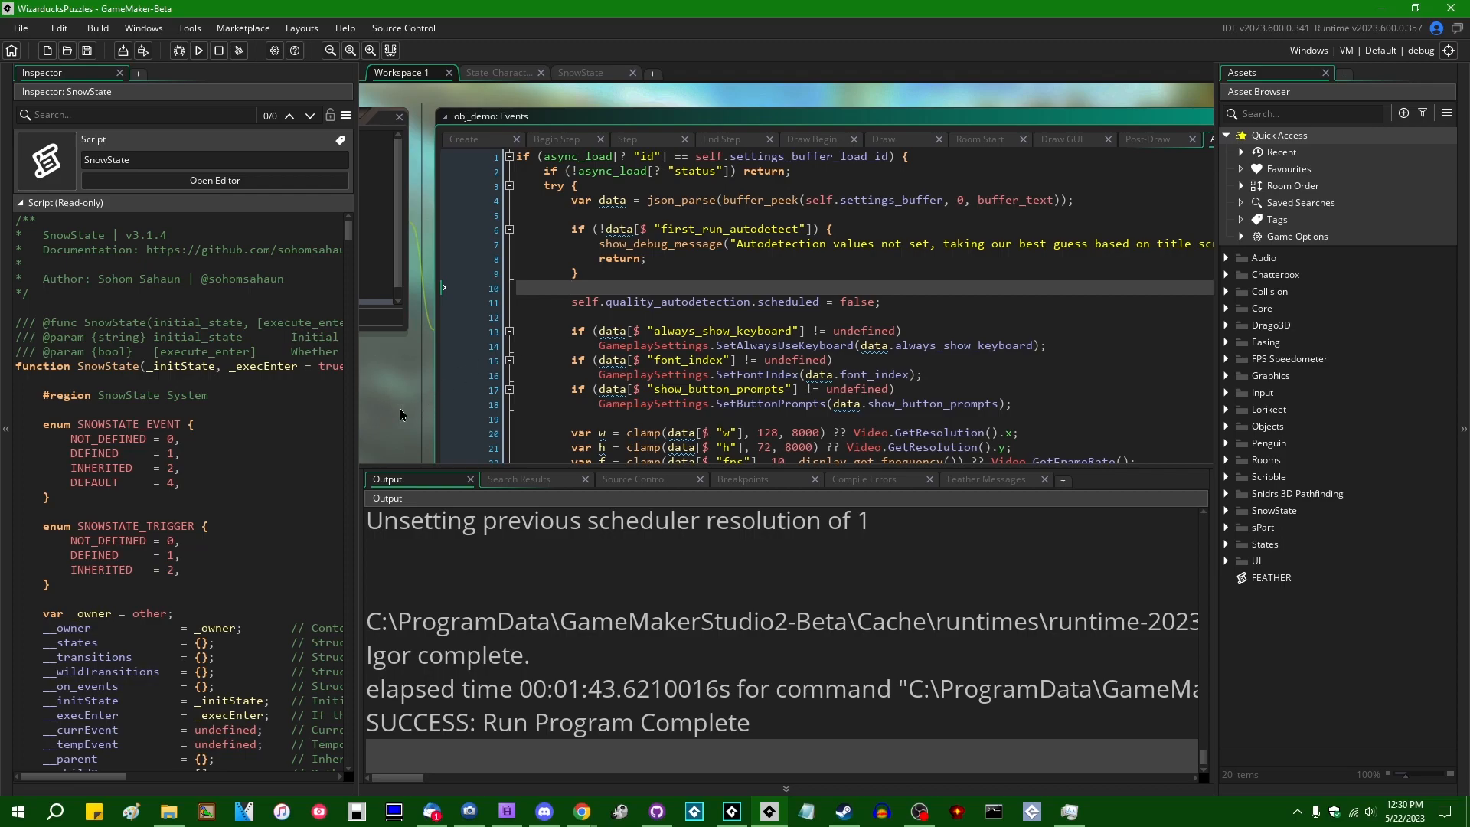
mouse_move(403, 399)
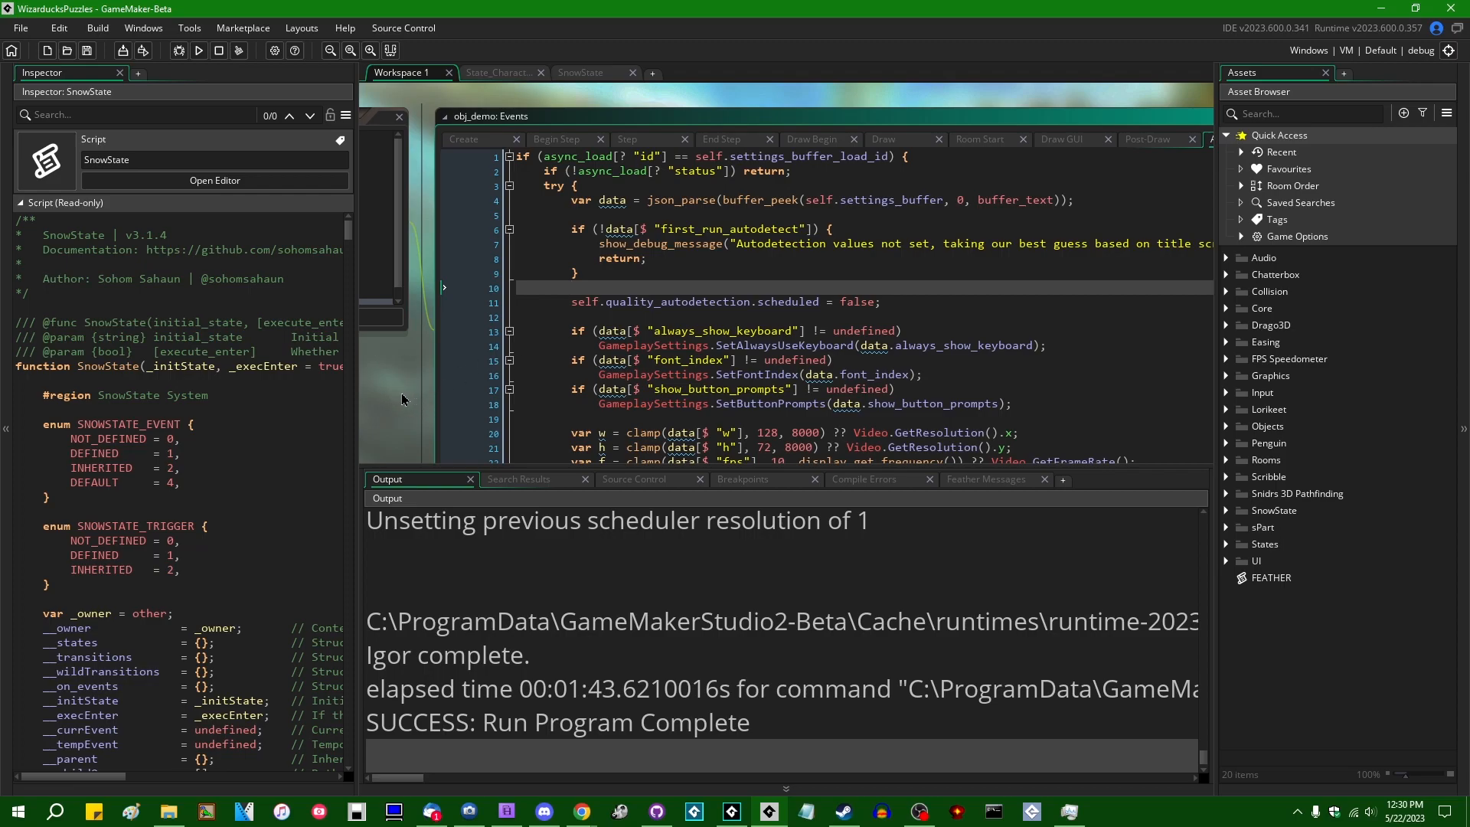
mouse_move(398, 400)
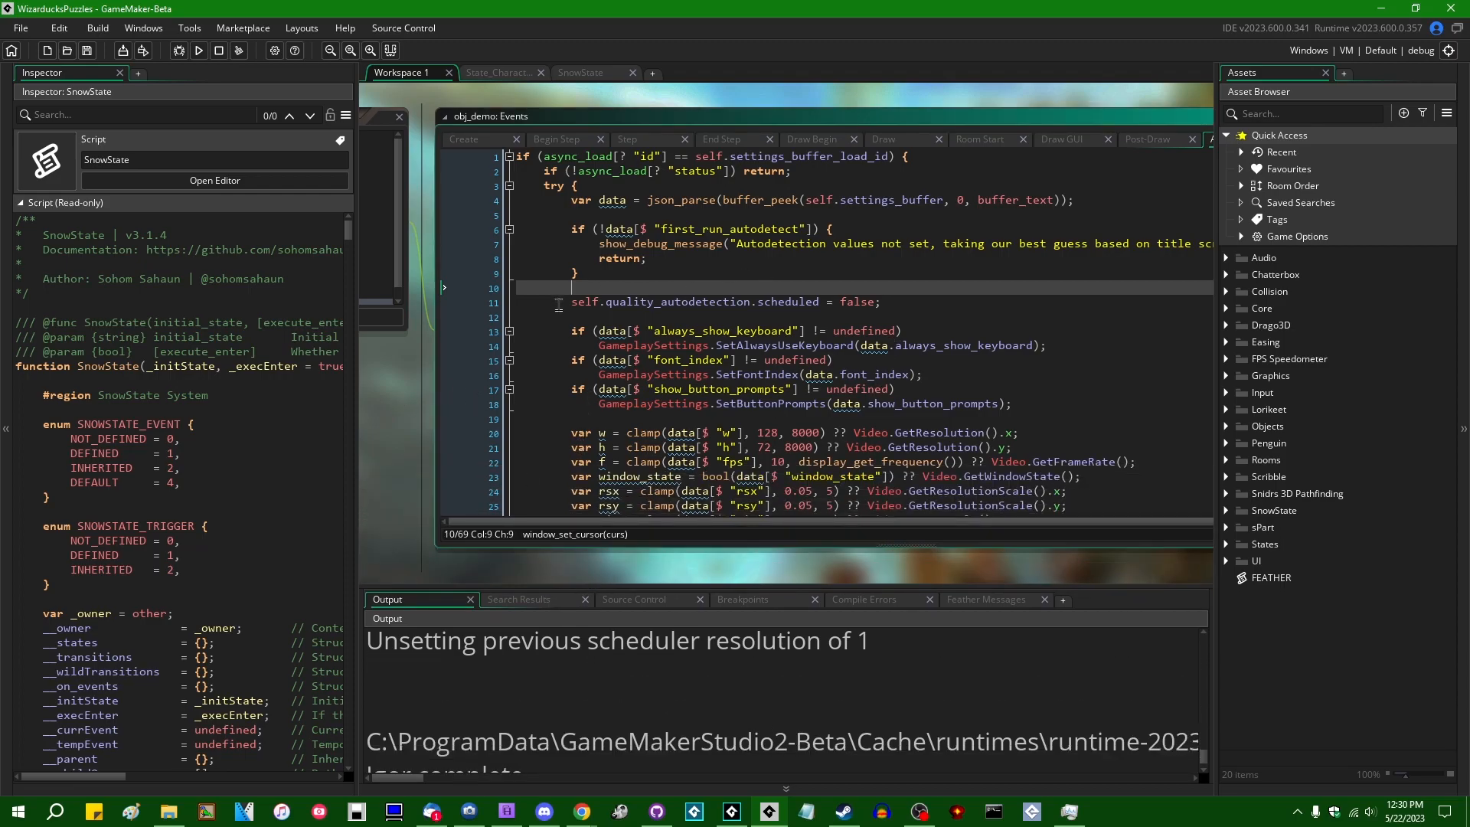
mouse_move(393, 531)
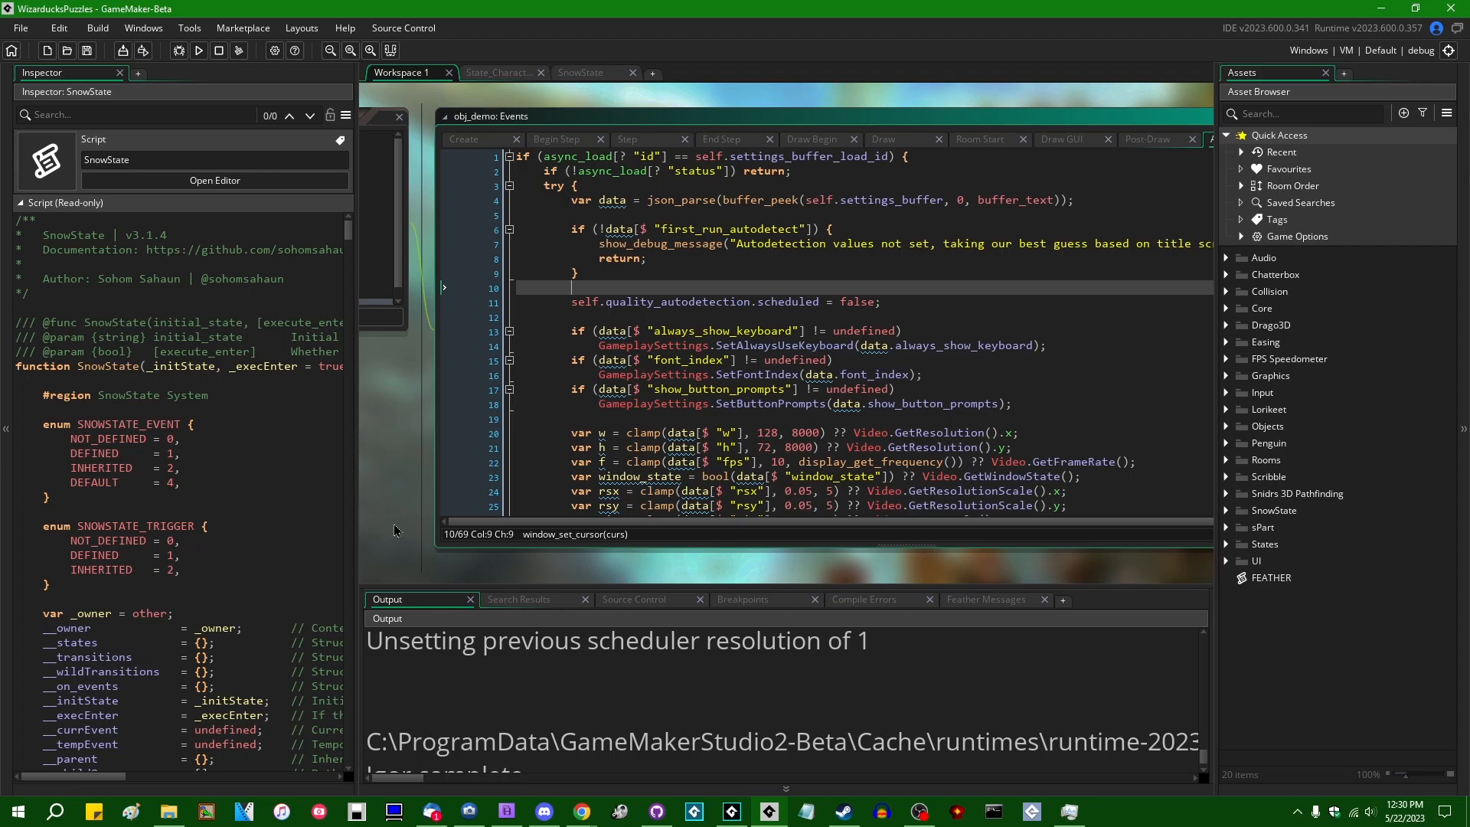
mouse_move(395, 477)
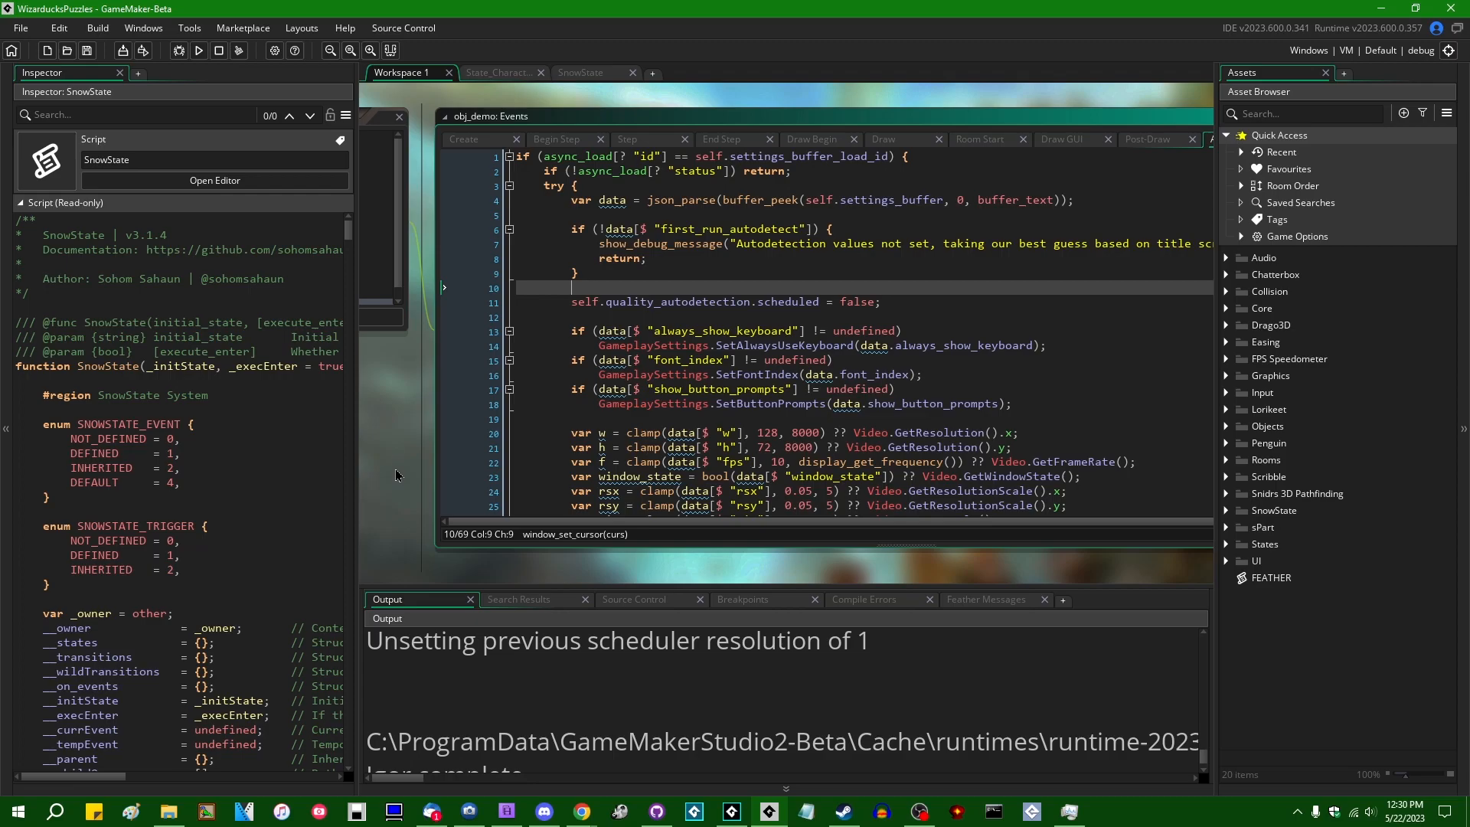
mouse_move(400, 481)
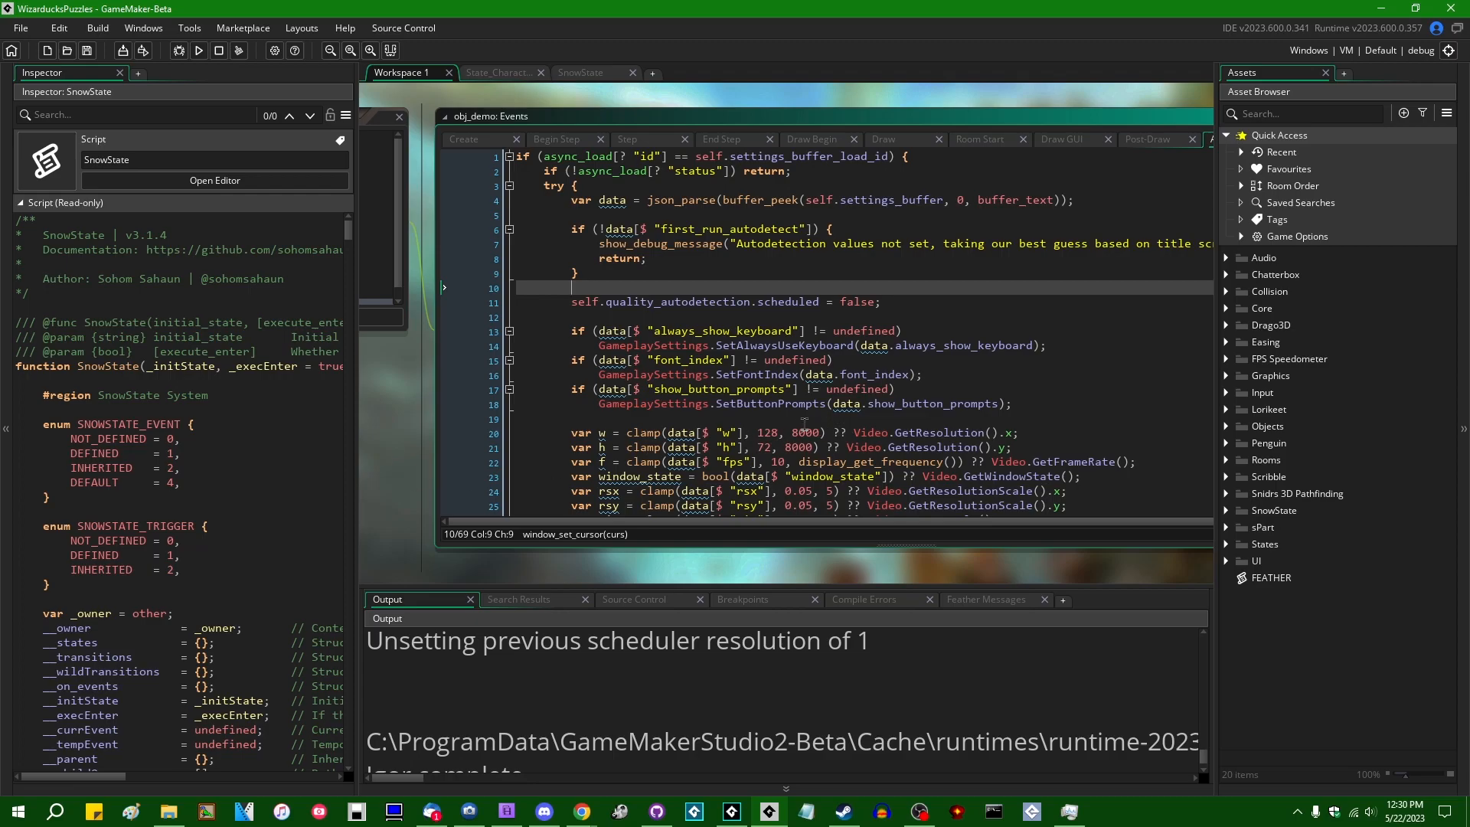
mouse_move(384, 490)
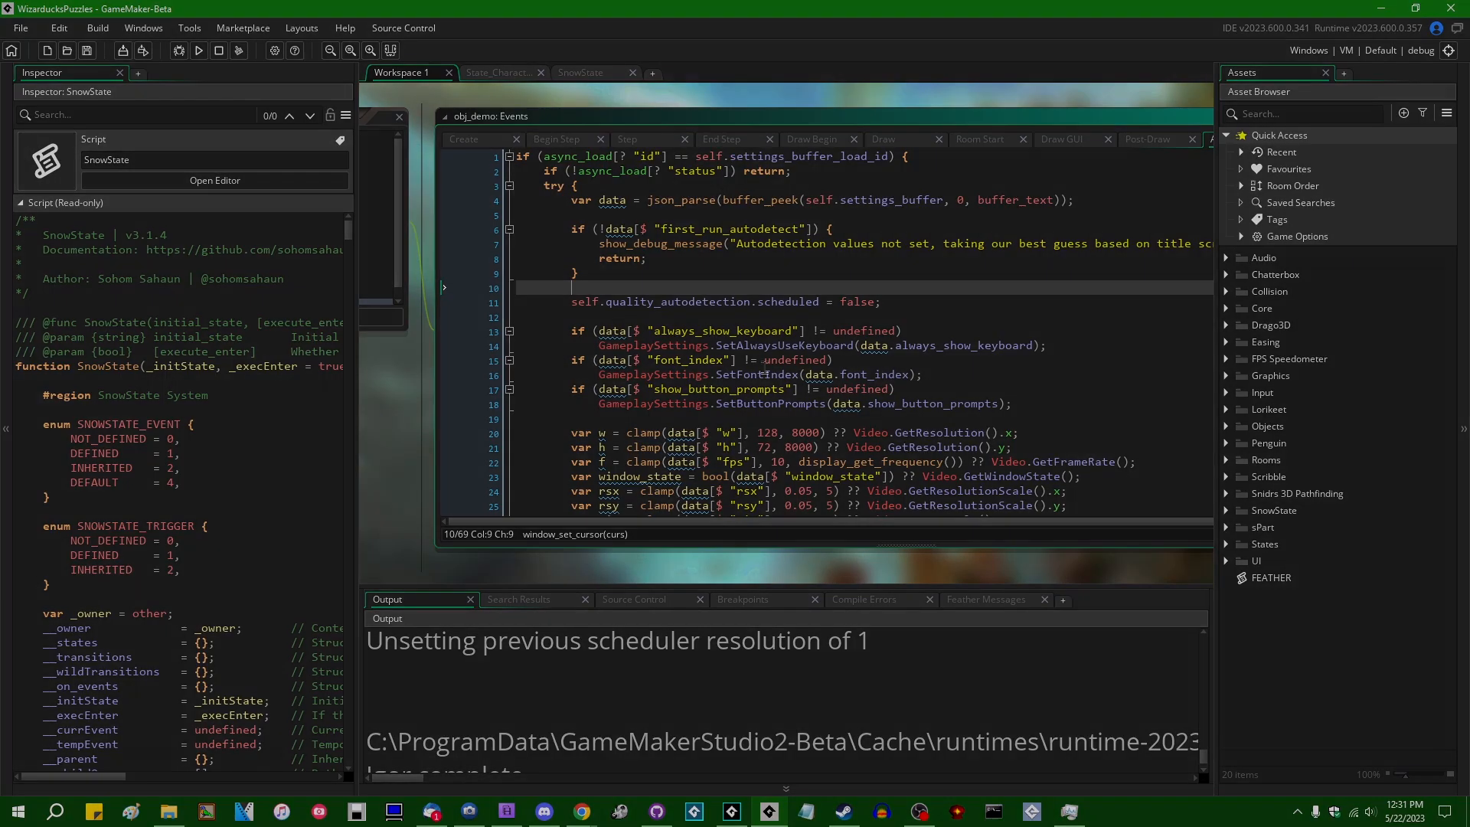
Switch to the running Wizarducks window showing the FPS graph and audio mixer overlay
left_click(197, 51)
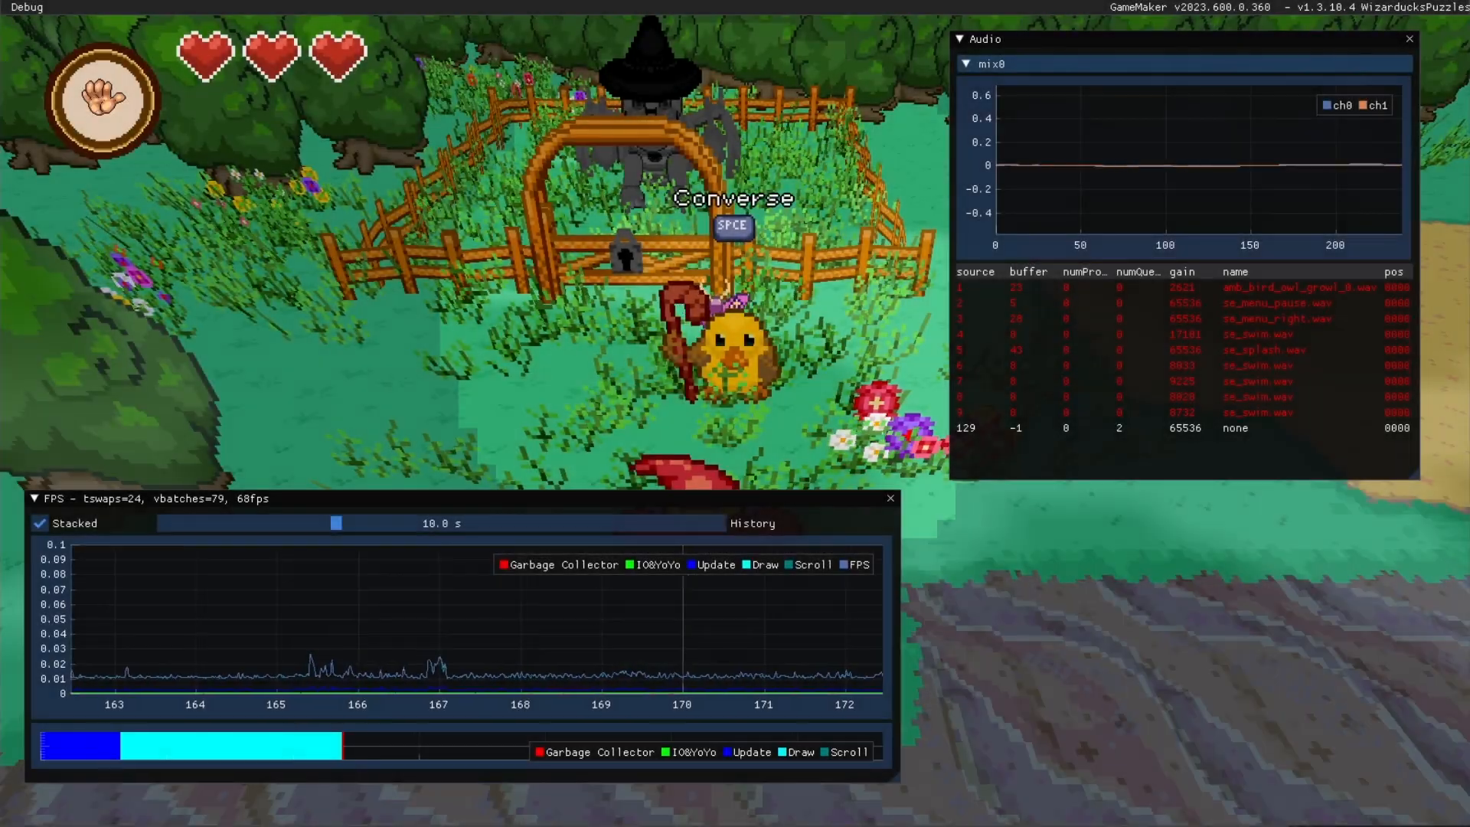